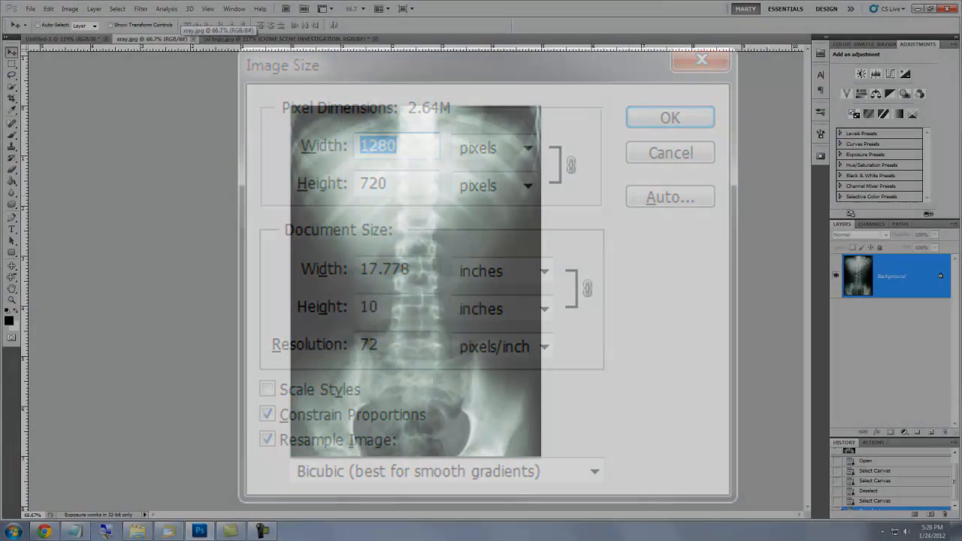
Step: Close the Image Size dialog after confirming the x-ray is 1280 by 720 pixels
{"action": "left_click", "coordinate": [669, 117]}
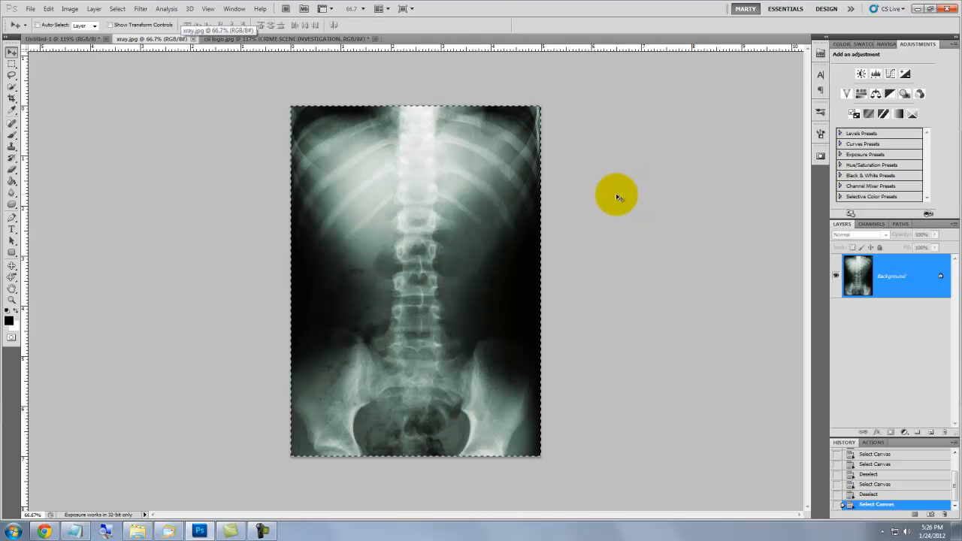
{"action": "mouse_move", "coordinate": [607, 196]}
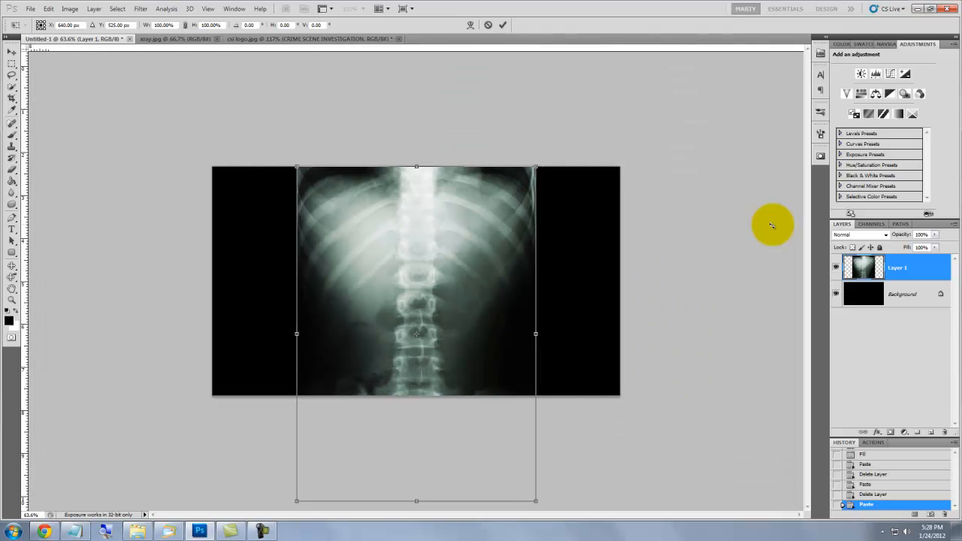
{"action": "mouse_move", "coordinate": [413, 228]}
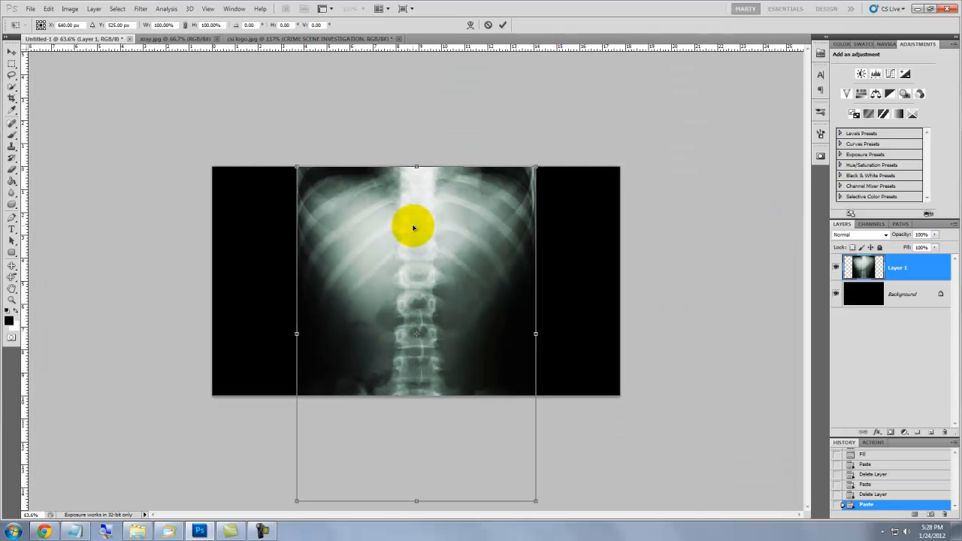
Step: Move the pasted x-ray layer upward, rotate it about 17 degrees, and commit the transform
{"action": "left_click_drag", "start_coordinate": [414, 228], "coordinate": [420, 203]}
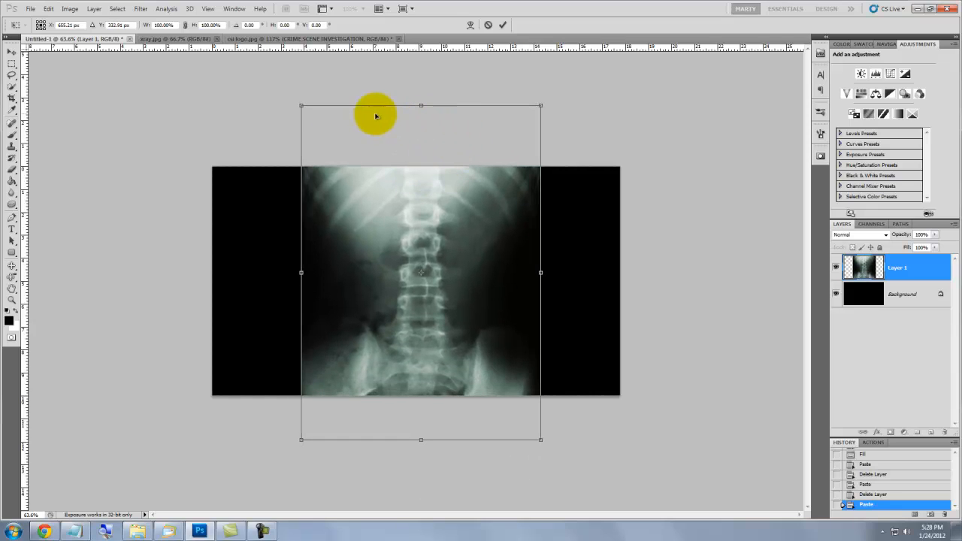
{"action": "mouse_move", "coordinate": [290, 95]}
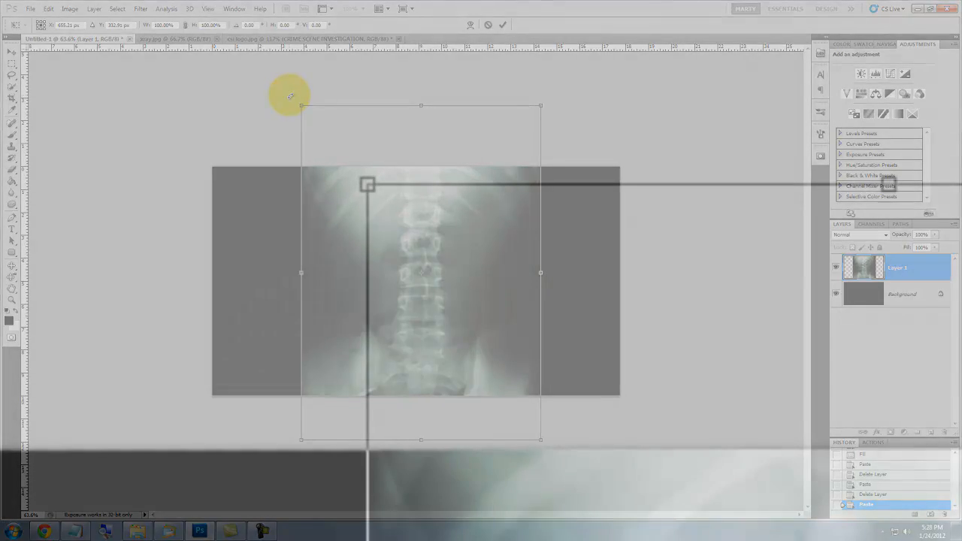
{"action": "left_click_drag", "start_coordinate": [420, 105], "coordinate": [508, 88]}
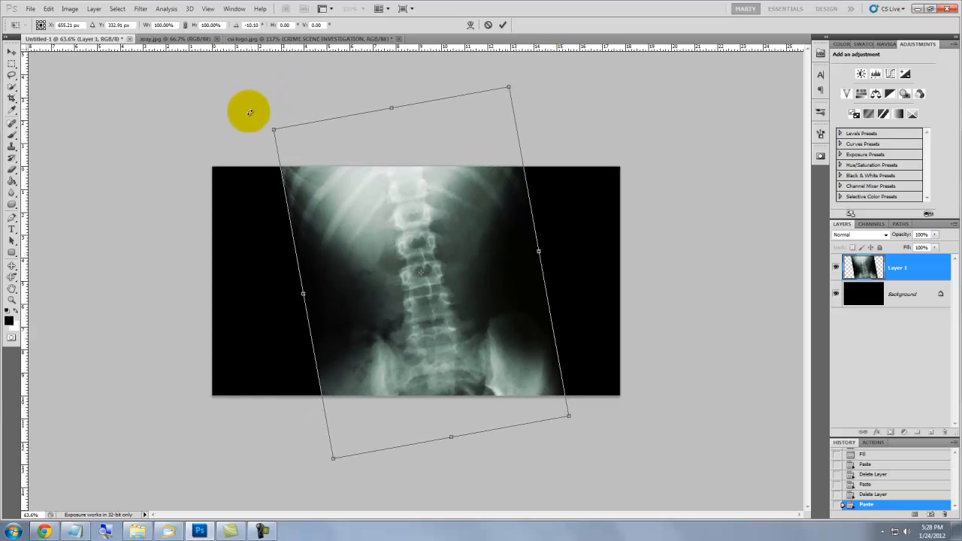
{"action": "left_click_drag", "start_coordinate": [250, 112], "coordinate": [229, 124]}
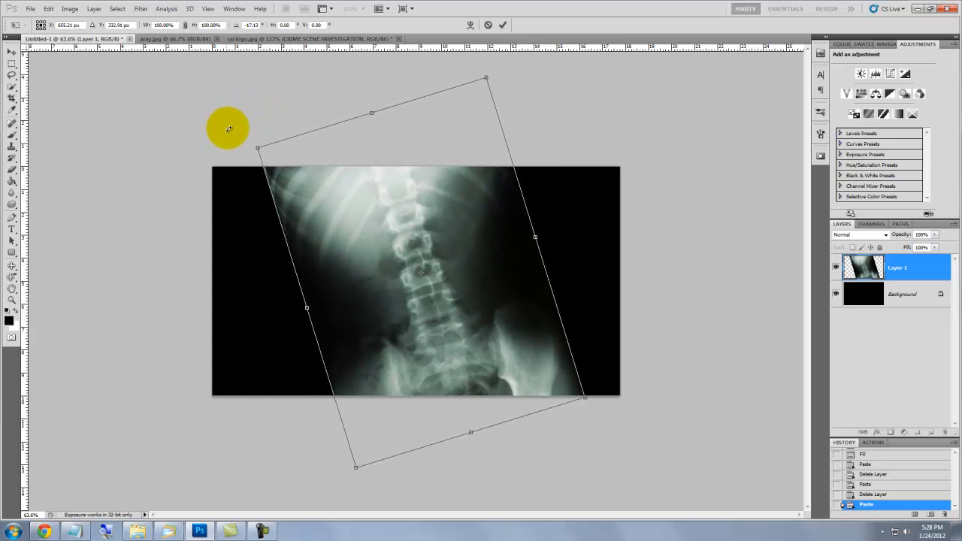
{"action": "left_click_drag", "start_coordinate": [229, 128], "coordinate": [315, 183]}
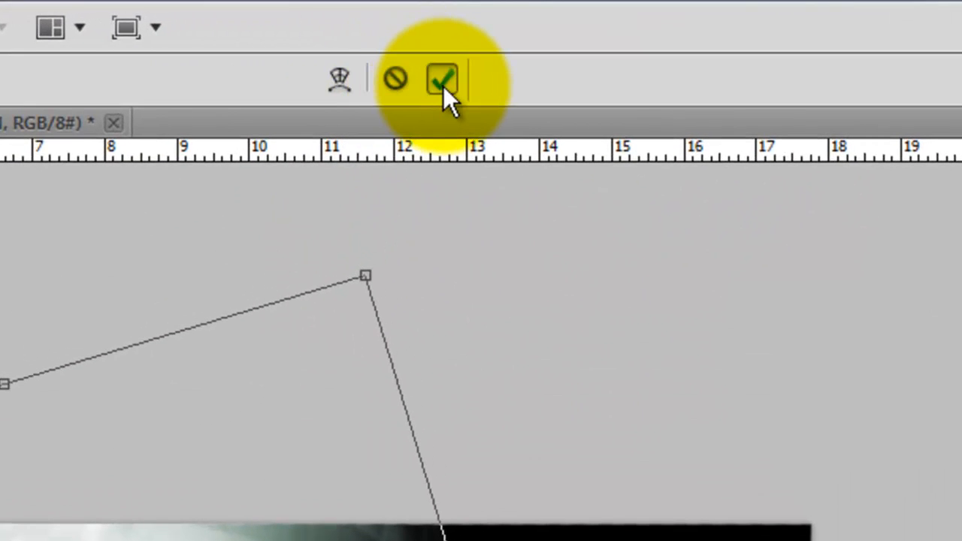
{"action": "left_click", "coordinate": [442, 79]}
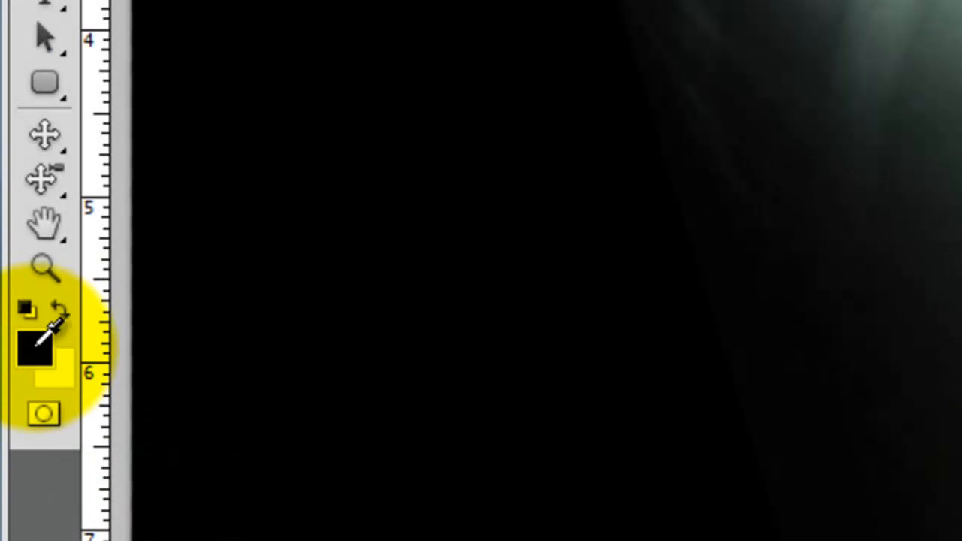
Step: Reset to black and white, apply the Line Halftone Pattern filter, and zoom in
{"action": "left_click", "coordinate": [34, 342]}
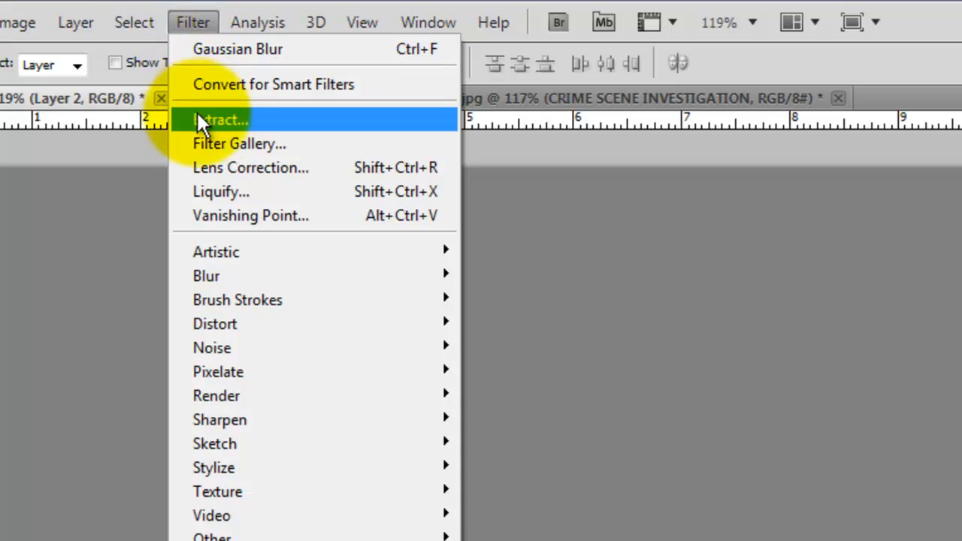
{"action": "left_click", "coordinate": [239, 143]}
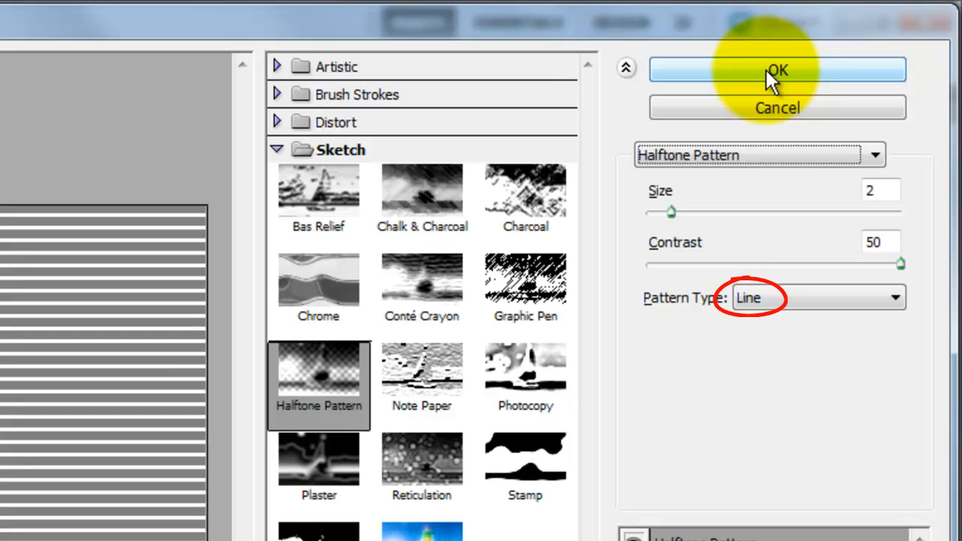
{"action": "left_click", "coordinate": [777, 70]}
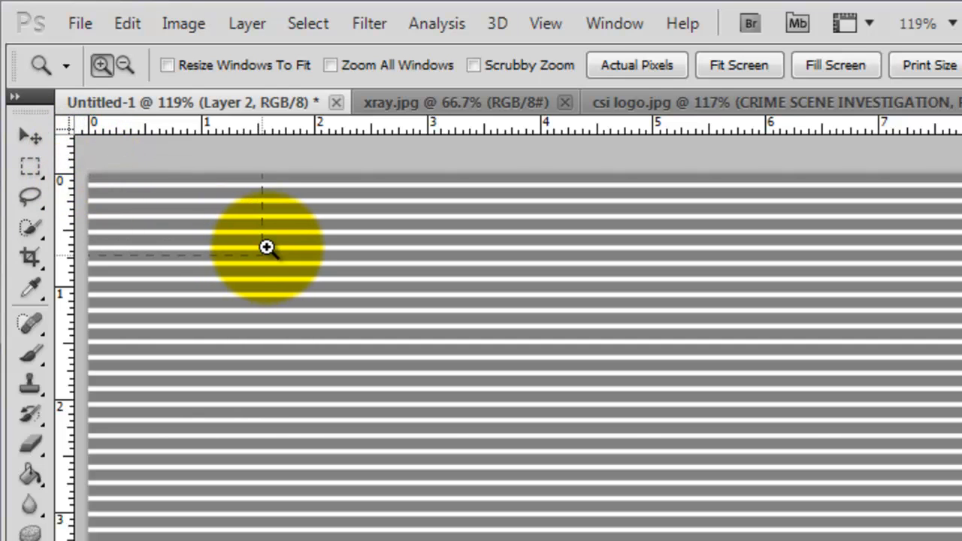
{"action": "left_click", "coordinate": [267, 248]}
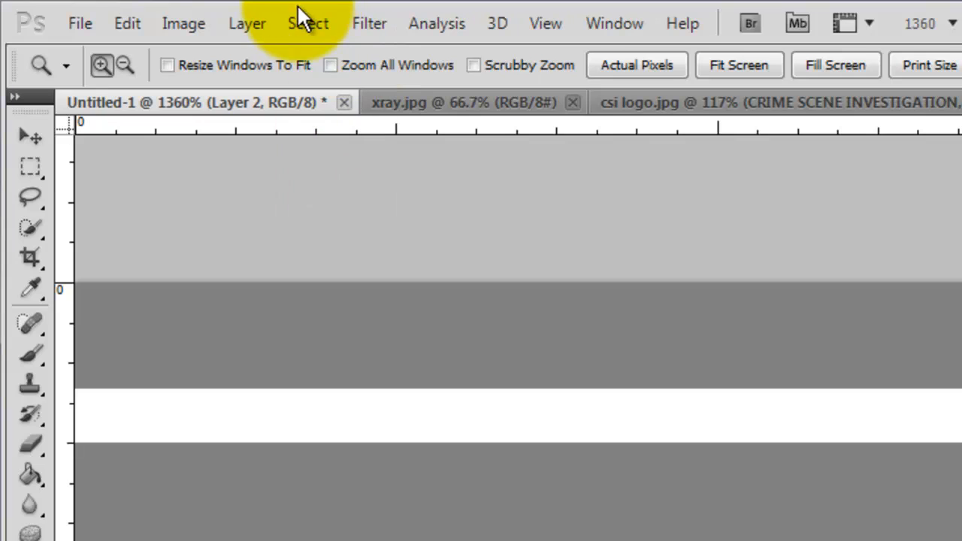
Step: Select the white stripes on Layer 2 with Color Range set to Highlights
{"action": "left_click", "coordinate": [307, 23]}
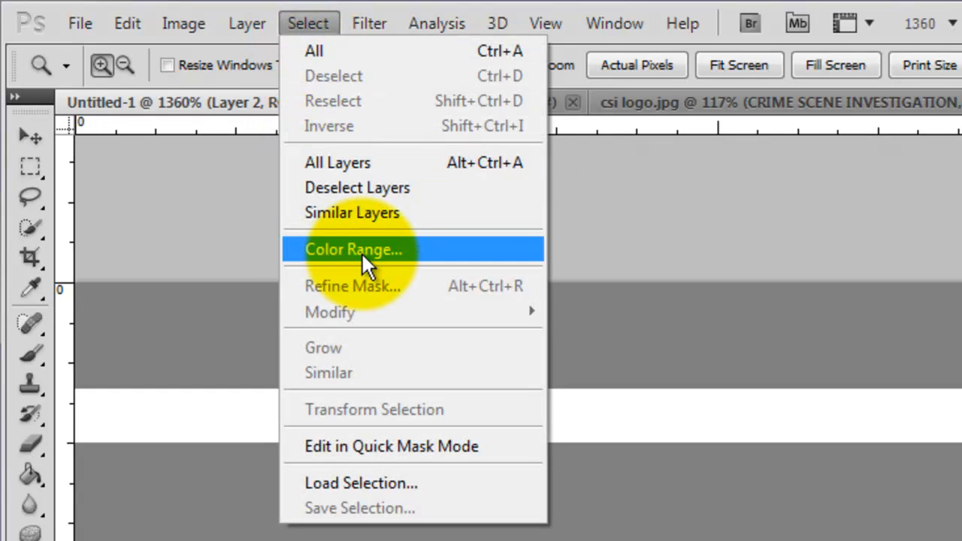
{"action": "left_click", "coordinate": [354, 249]}
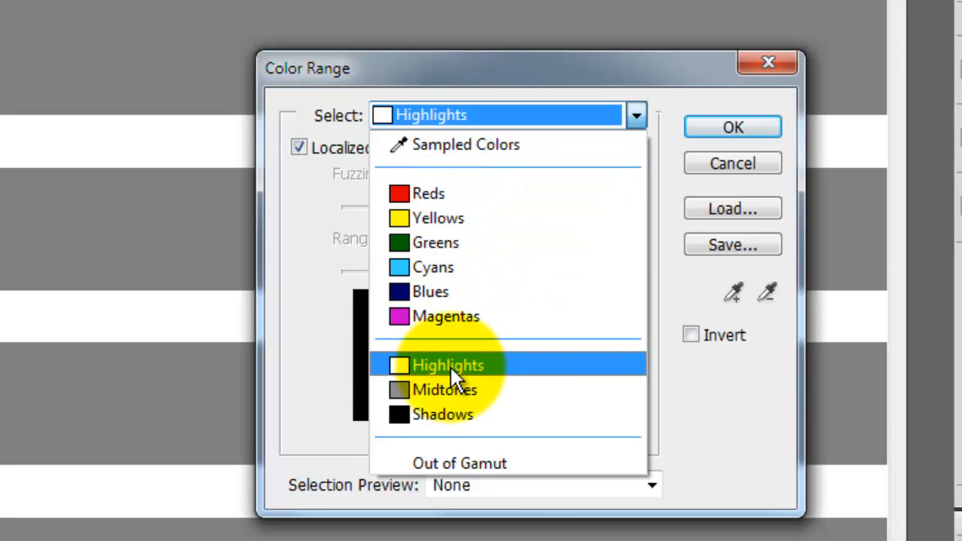
{"action": "left_click", "coordinate": [448, 365]}
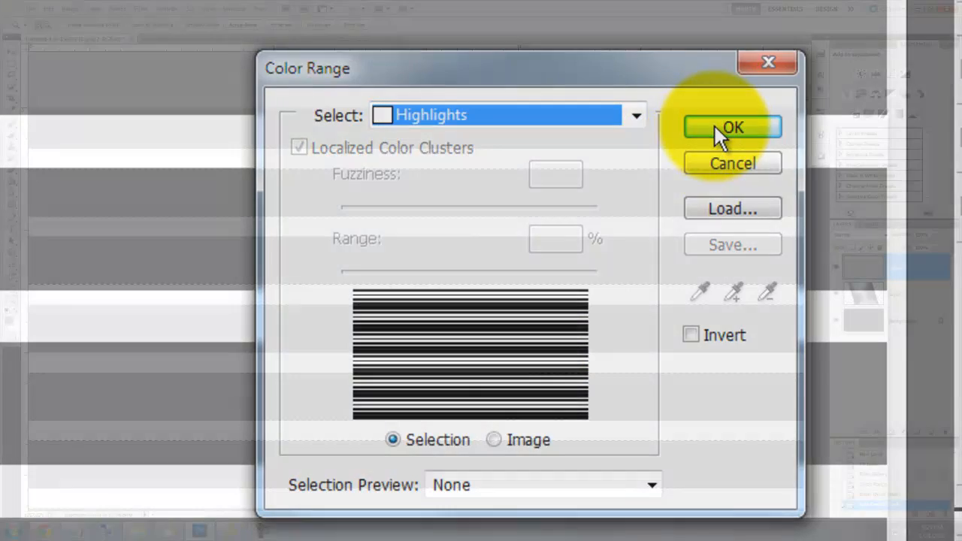
{"action": "left_click", "coordinate": [732, 127]}
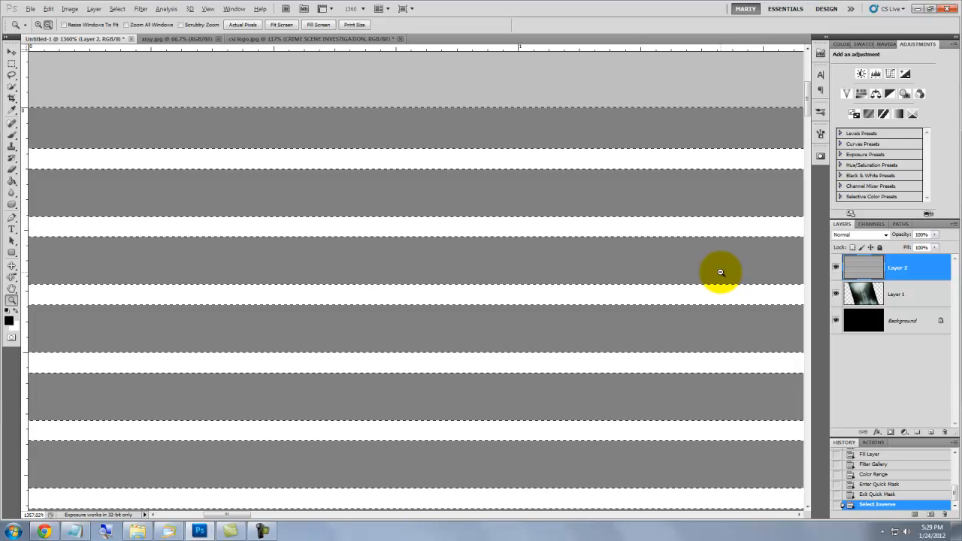
Step: Soften the stripe pattern with a 1.0-pixel Gaussian Blur
{"action": "left_click", "coordinate": [139, 9]}
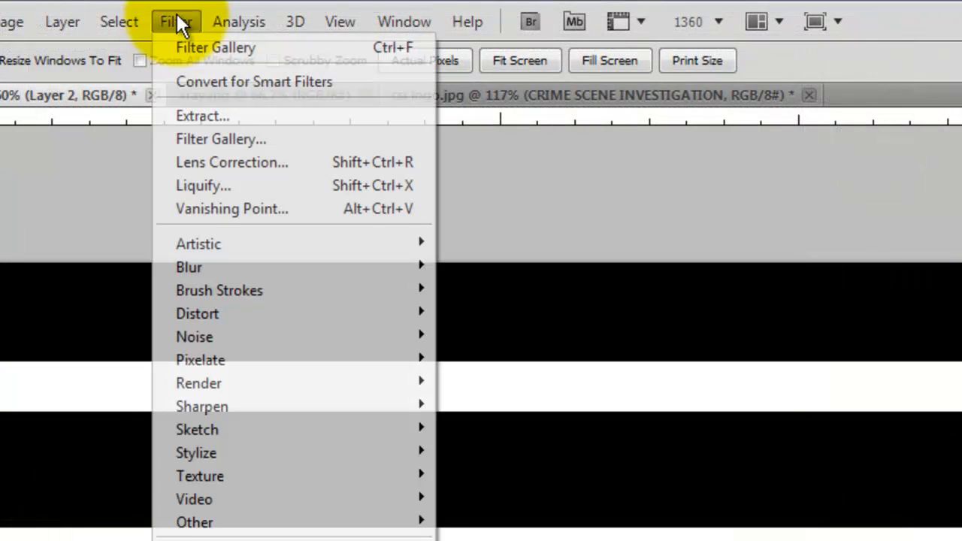
{"action": "mouse_move", "coordinate": [189, 267]}
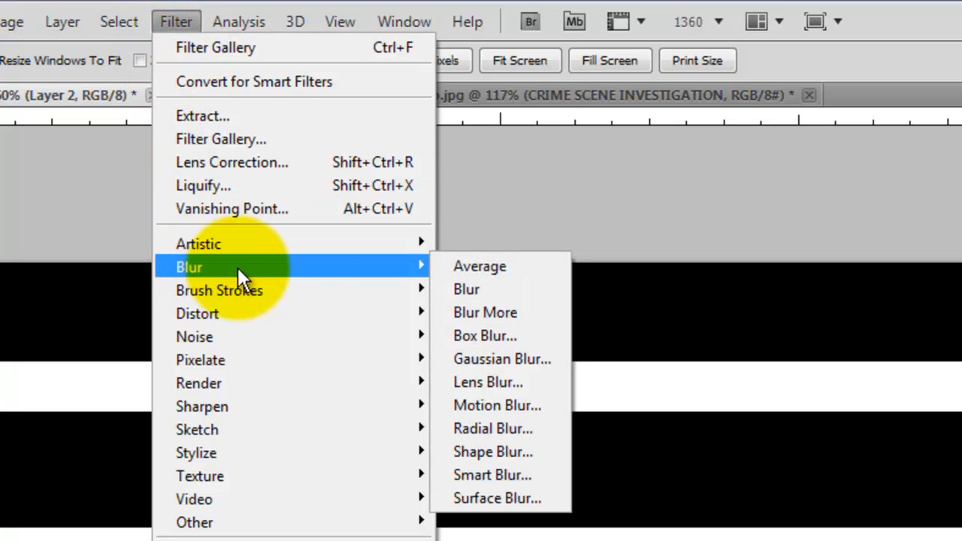
{"action": "left_click", "coordinate": [502, 359]}
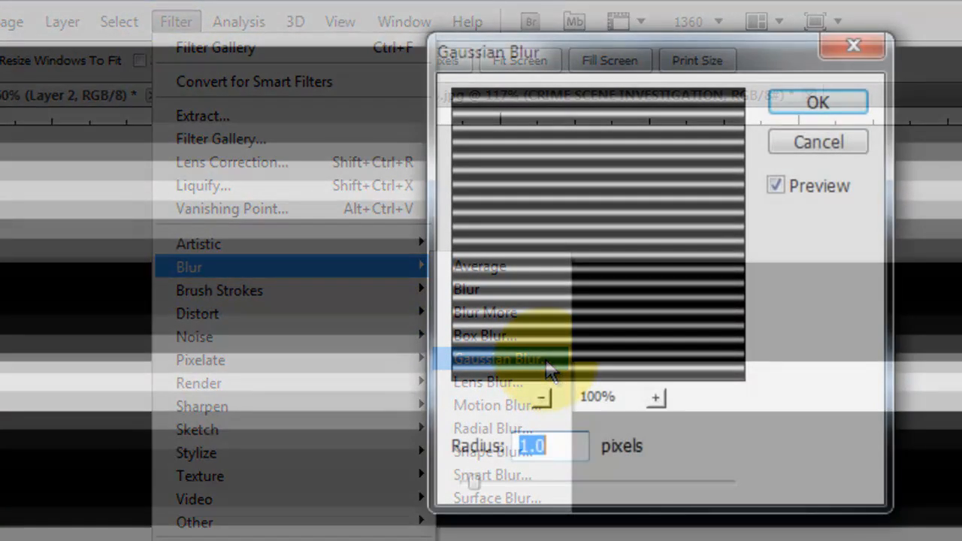
{"action": "left_click", "coordinate": [498, 358]}
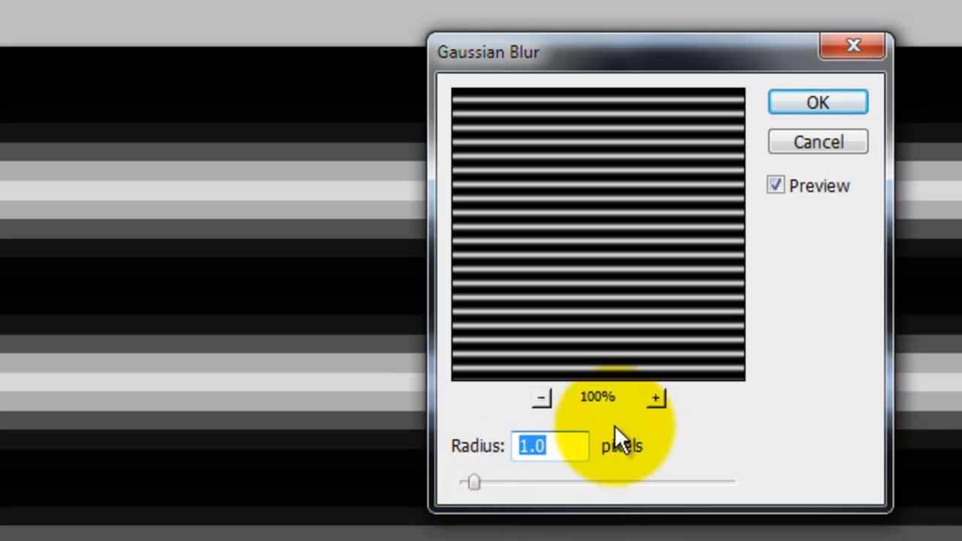
{"action": "left_click", "coordinate": [782, 49]}
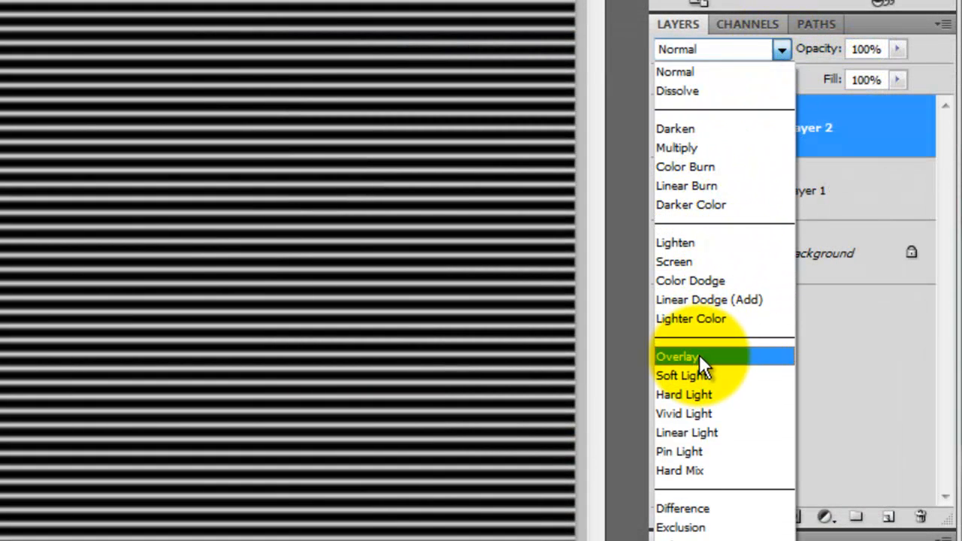
Step: Set stripes to Overlay, blend a green Solid Color fill into the x-ray, and fade its edges
{"action": "left_click", "coordinate": [677, 356]}
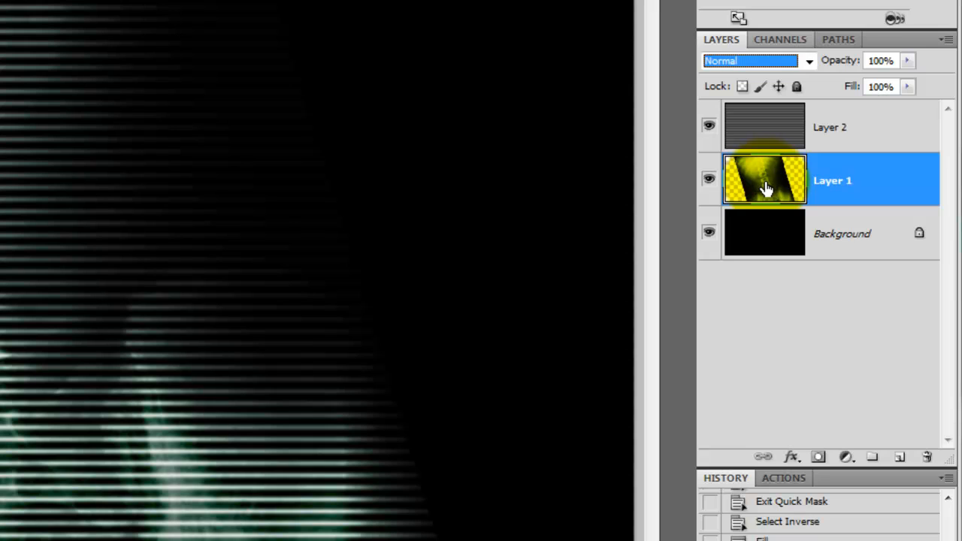
{"action": "left_click", "coordinate": [845, 457]}
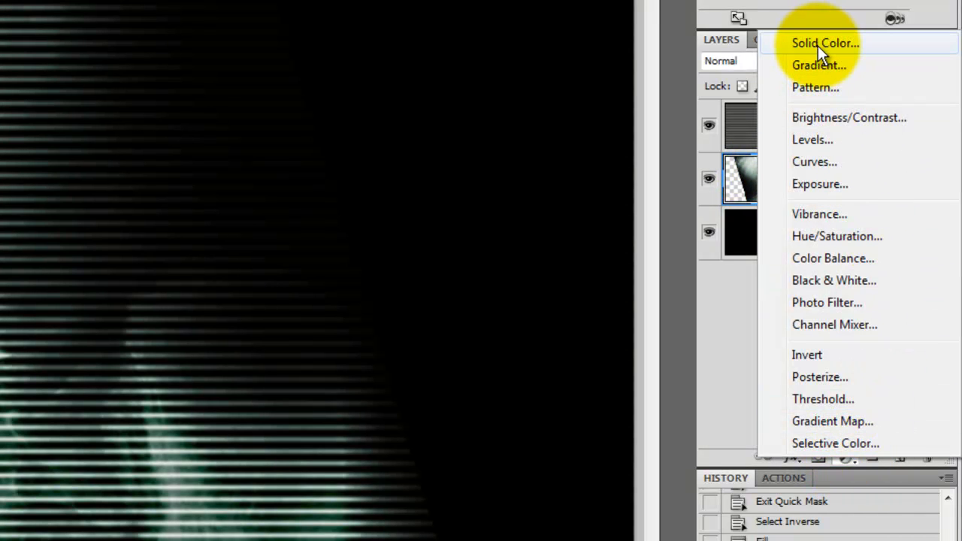
{"action": "left_click", "coordinate": [824, 43]}
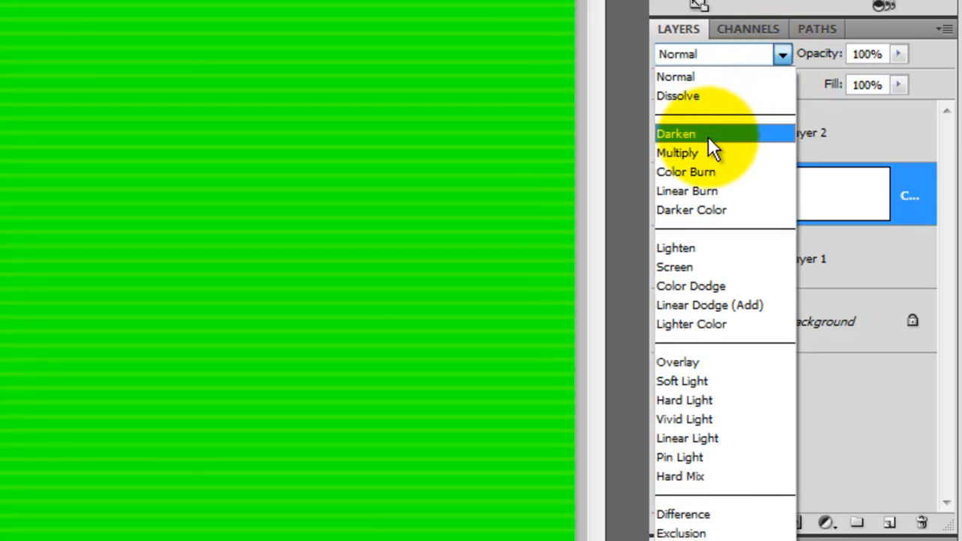
{"action": "left_click", "coordinate": [676, 133]}
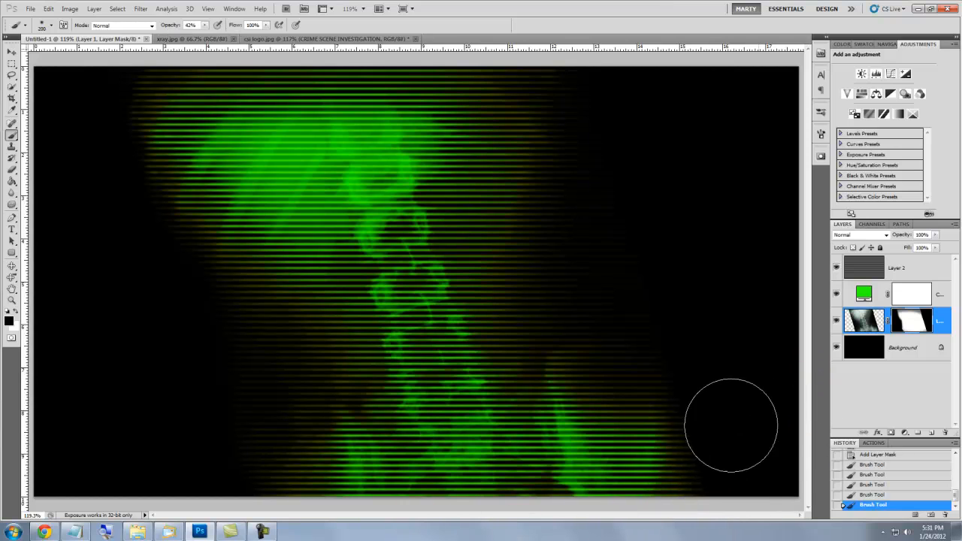
{"action": "left_click_drag", "start_coordinate": [729, 425], "coordinate": [759, 391]}
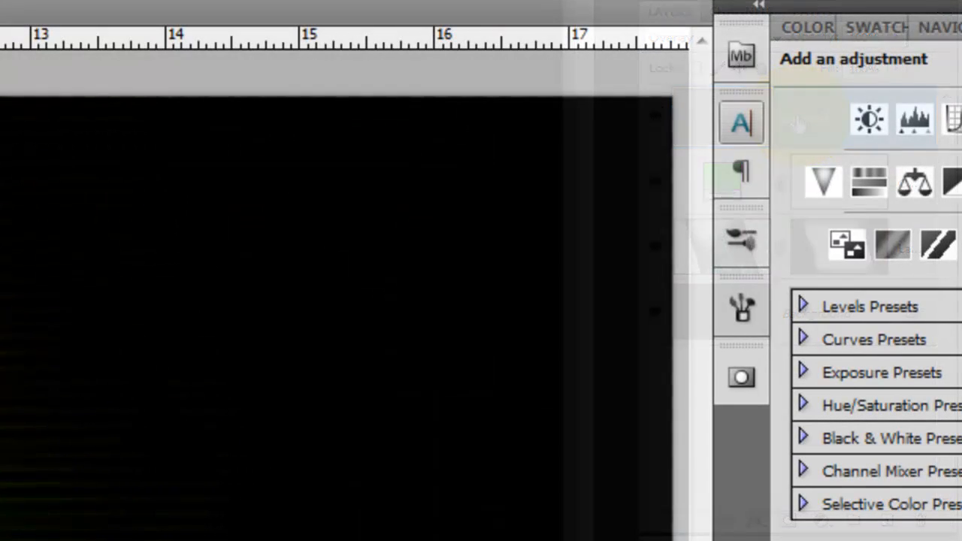
Step: Set up the title type in the Character panel with a white text colour
{"action": "left_click", "coordinate": [741, 124]}
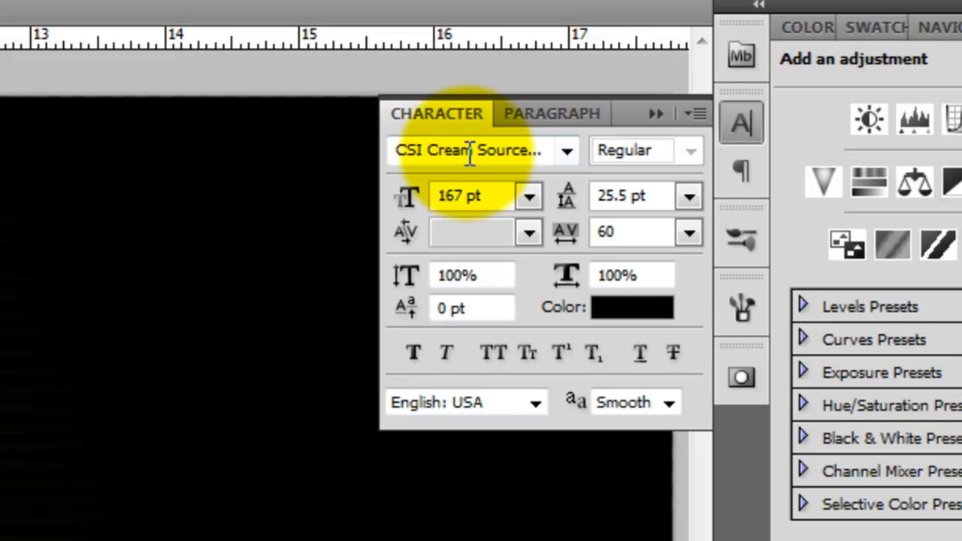
{"action": "mouse_move", "coordinate": [349, 128]}
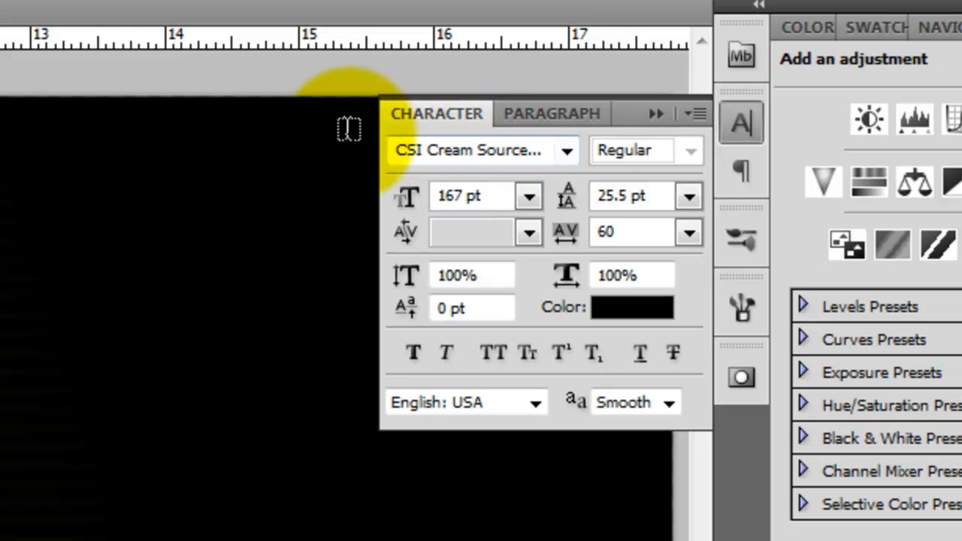
{"action": "left_click", "coordinate": [632, 306]}
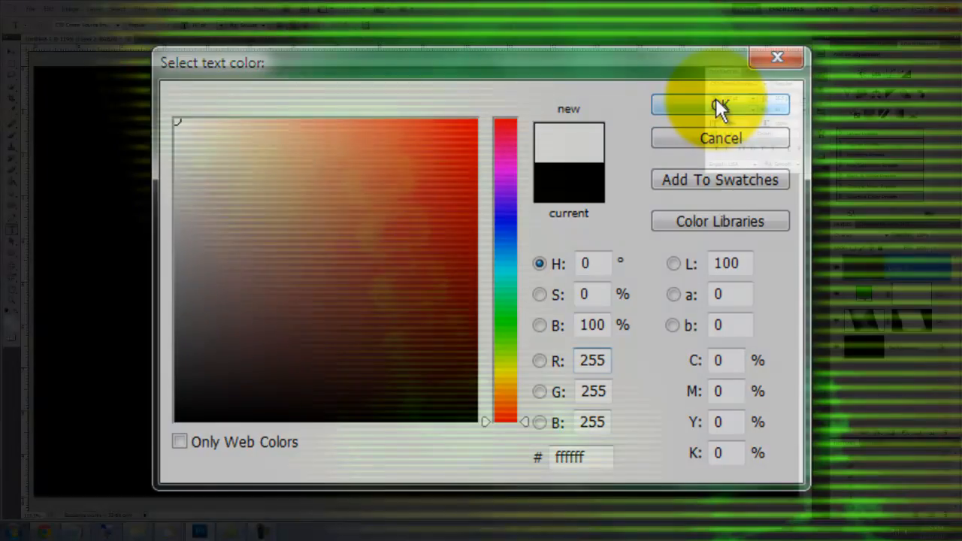
{"action": "left_click", "coordinate": [720, 104]}
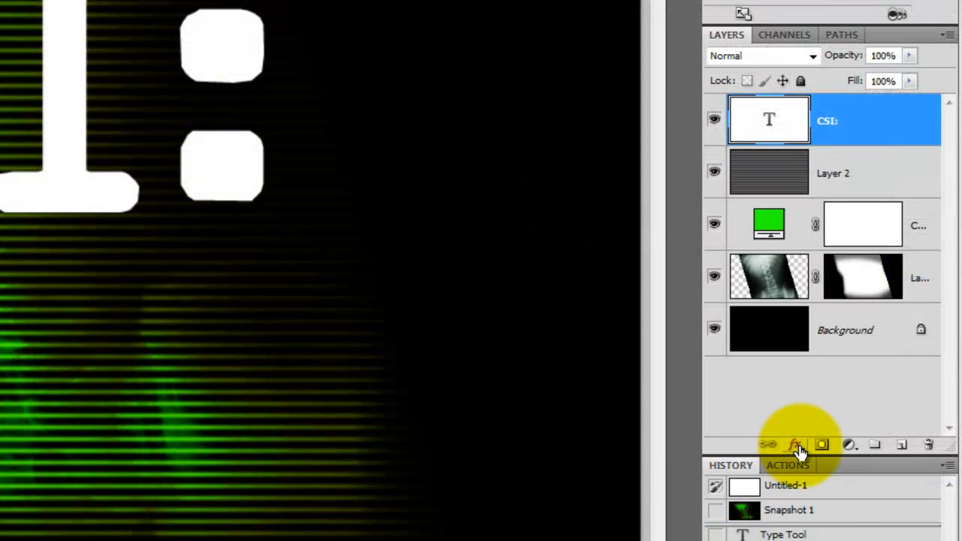
Step: Add a Normal-mode green (18ff00) Inner Glow to the CSI: title, with size 9
{"action": "left_click", "coordinate": [795, 444]}
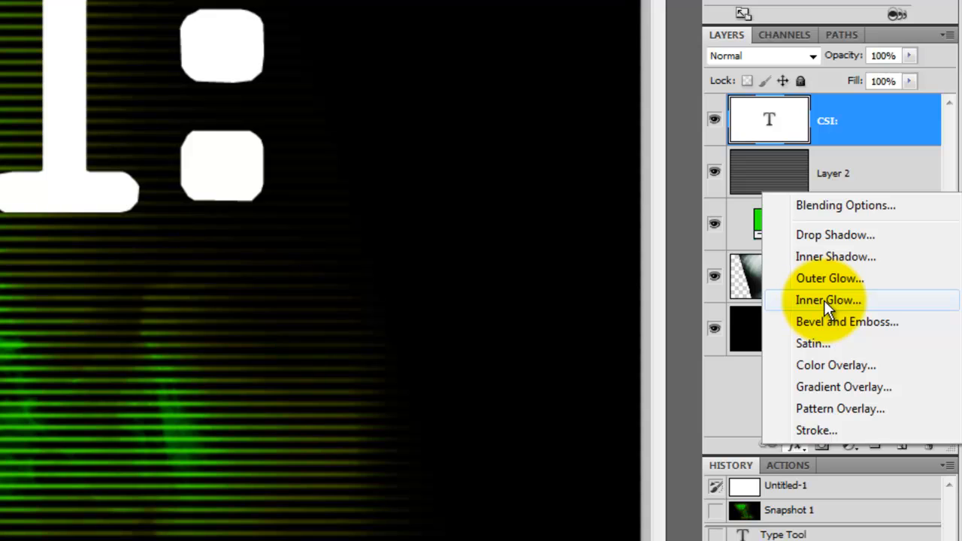
{"action": "left_click", "coordinate": [827, 300]}
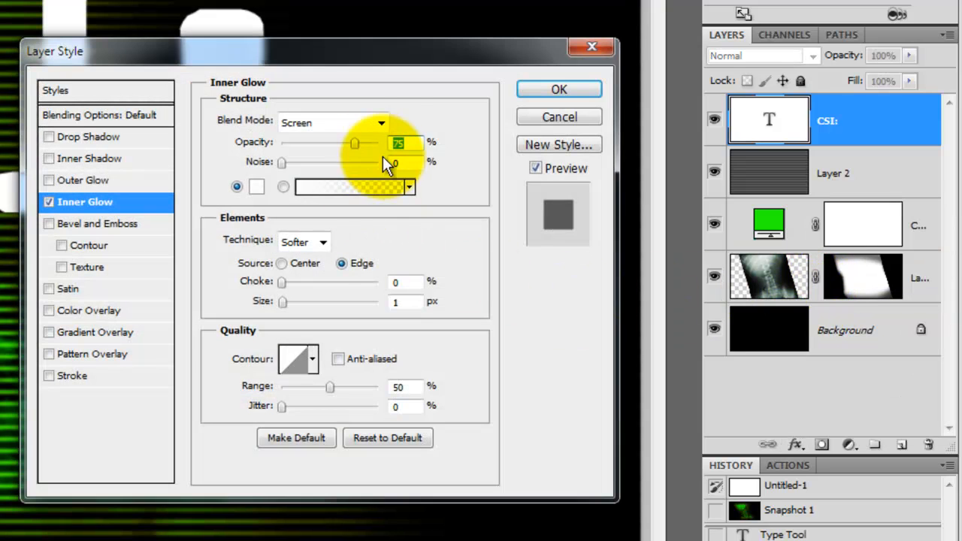
{"action": "left_click", "coordinate": [380, 122]}
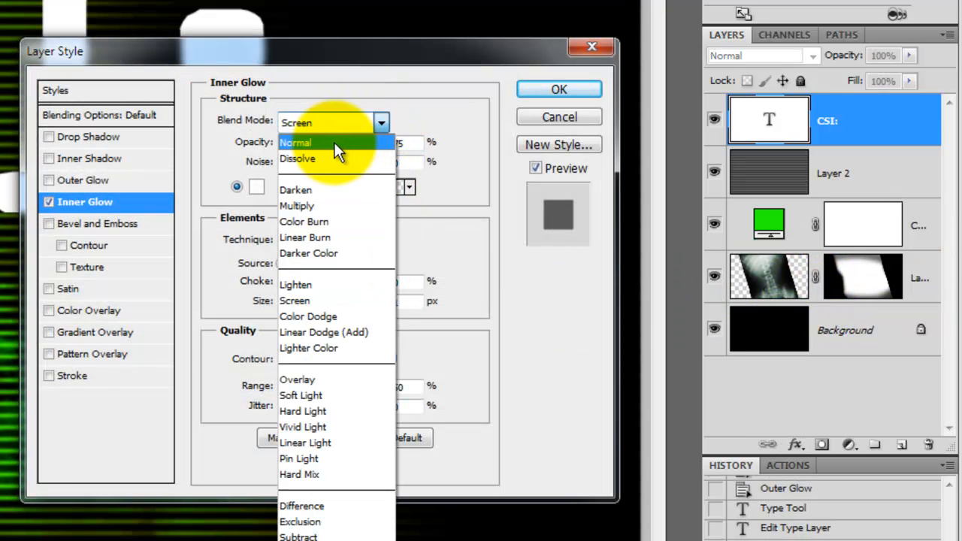
{"action": "left_click", "coordinate": [295, 142]}
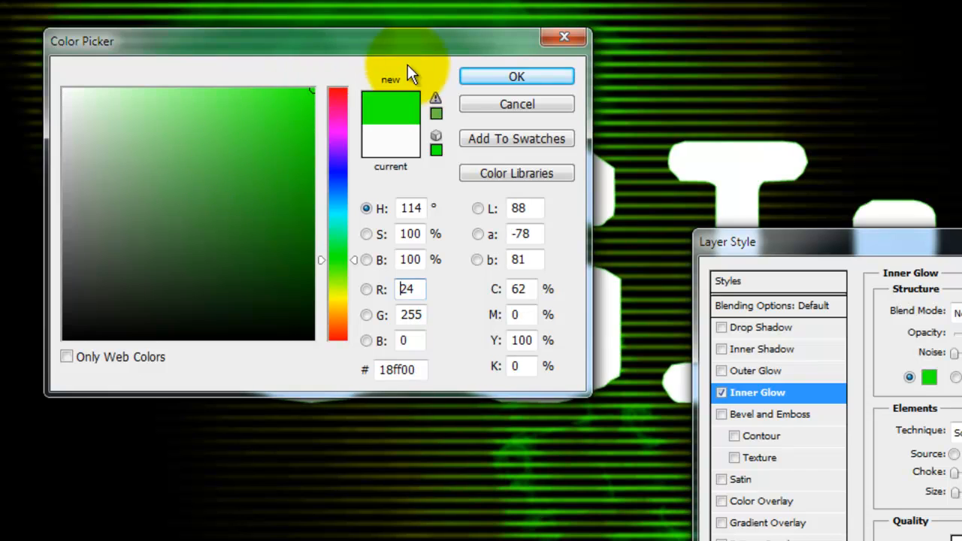
{"action": "left_click", "coordinate": [516, 76]}
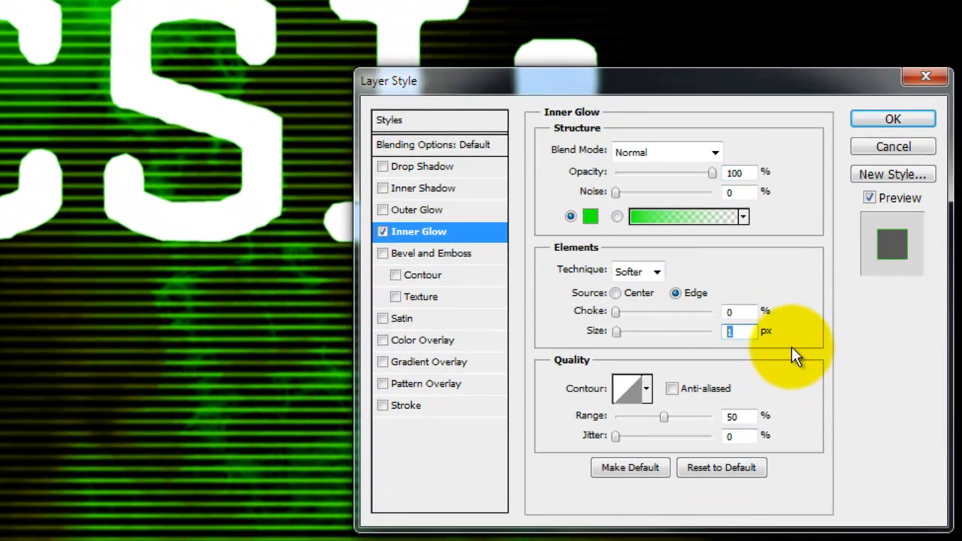
{"action": "type", "text": "9"}
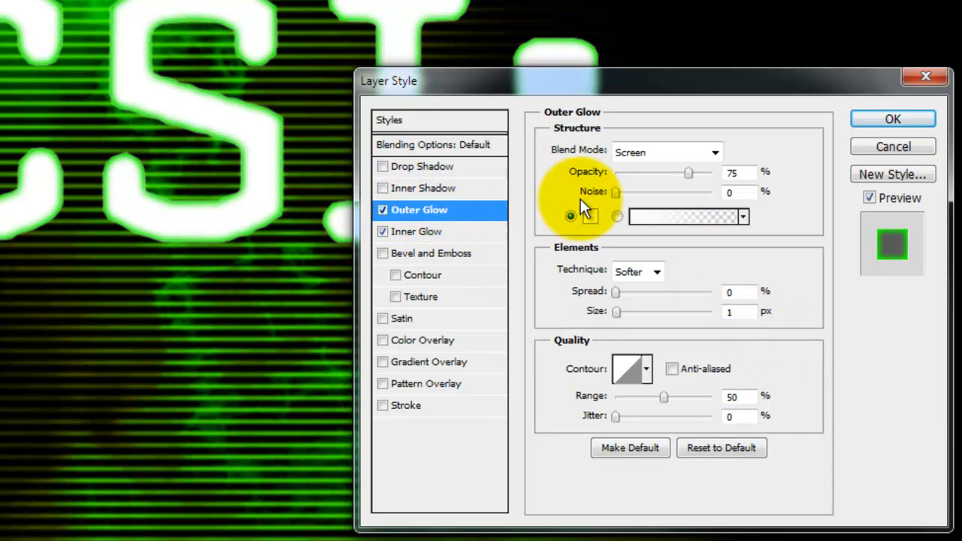
Step: Add a Normal-mode green Outer Glow of 21 px and apply the layer styles
{"action": "left_click", "coordinate": [666, 152]}
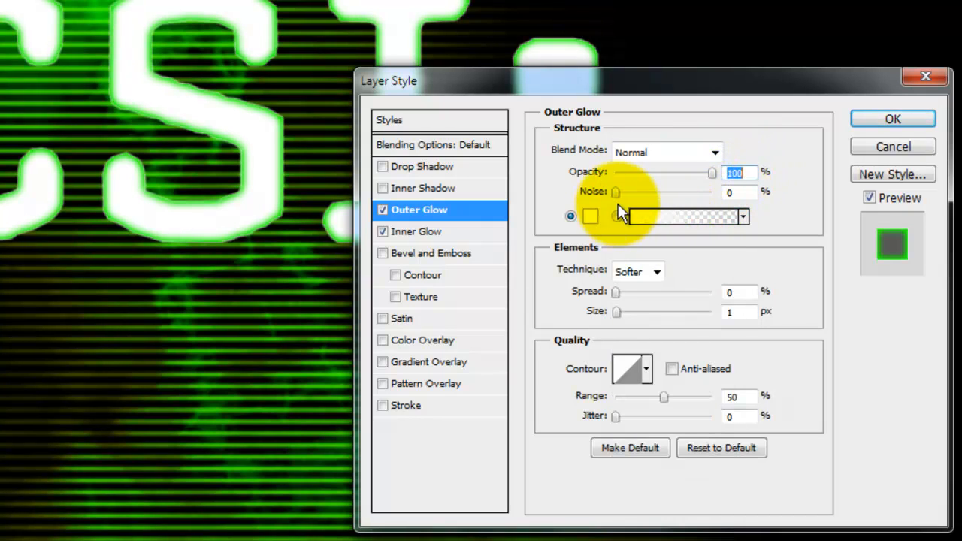
{"action": "left_click", "coordinate": [590, 217]}
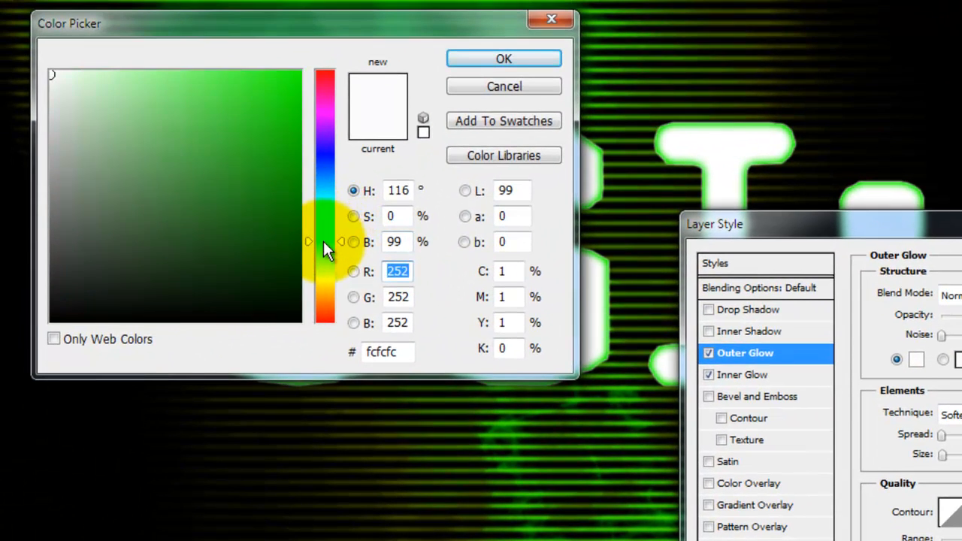
{"action": "left_click", "coordinate": [503, 59]}
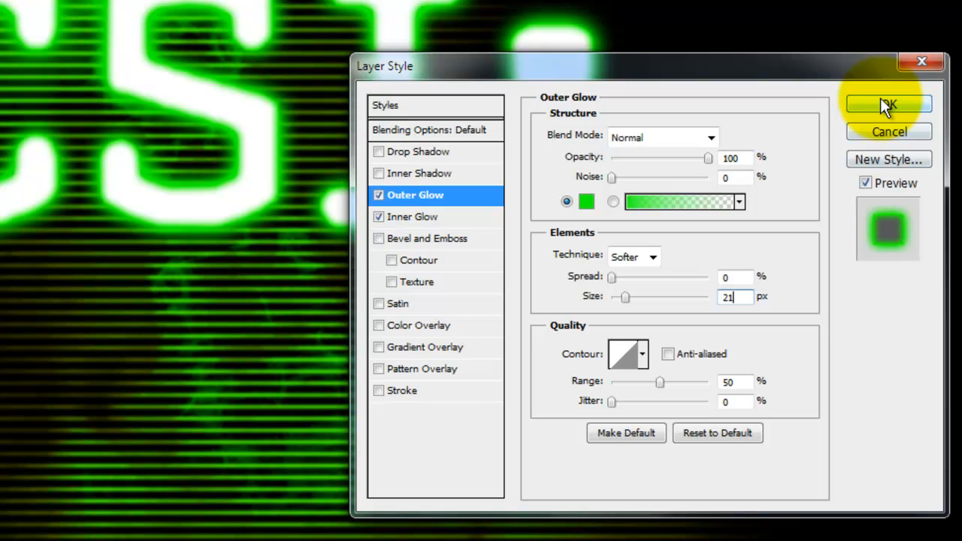
{"action": "left_click", "coordinate": [887, 105]}
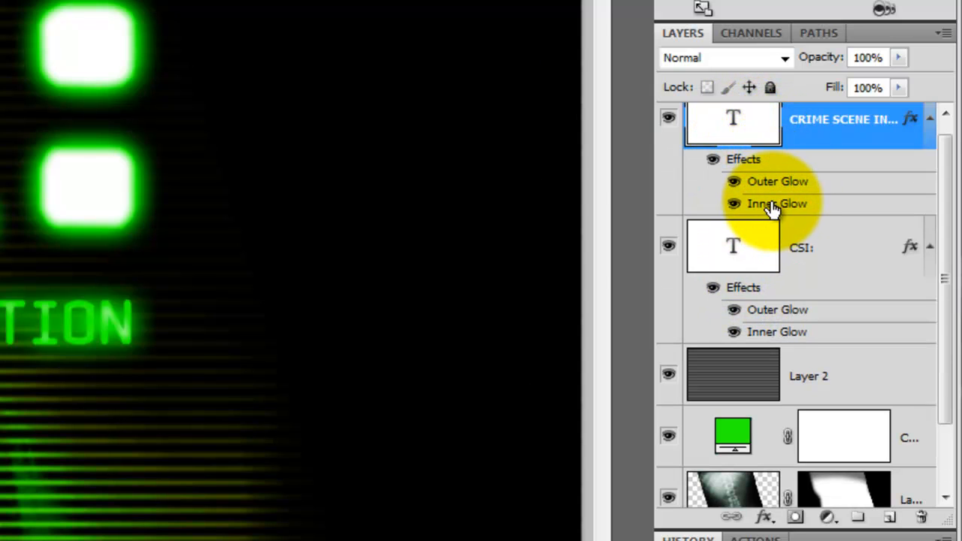
Step: Increase the subtitle's Inner Glow size to 2 px
{"action": "double_click", "coordinate": [776, 203]}
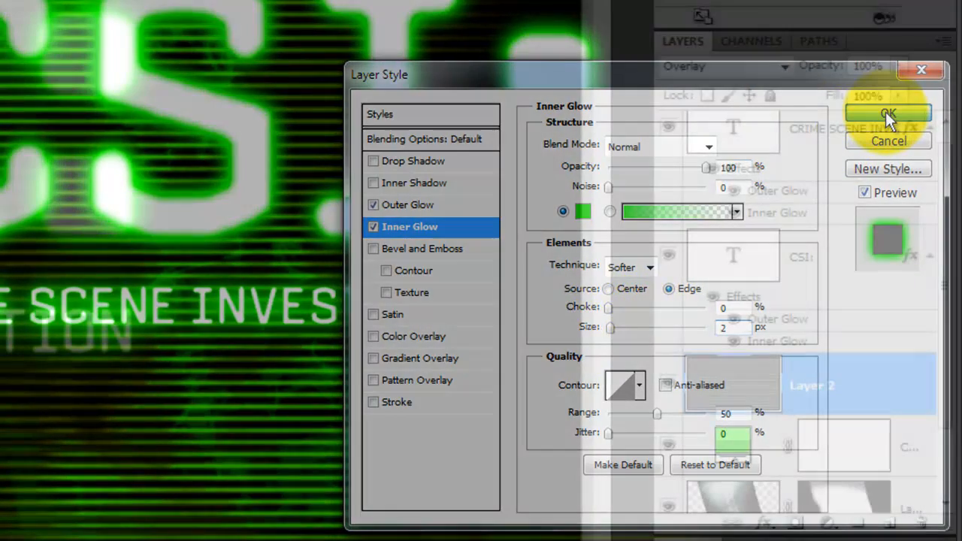
{"action": "left_click", "coordinate": [888, 113]}
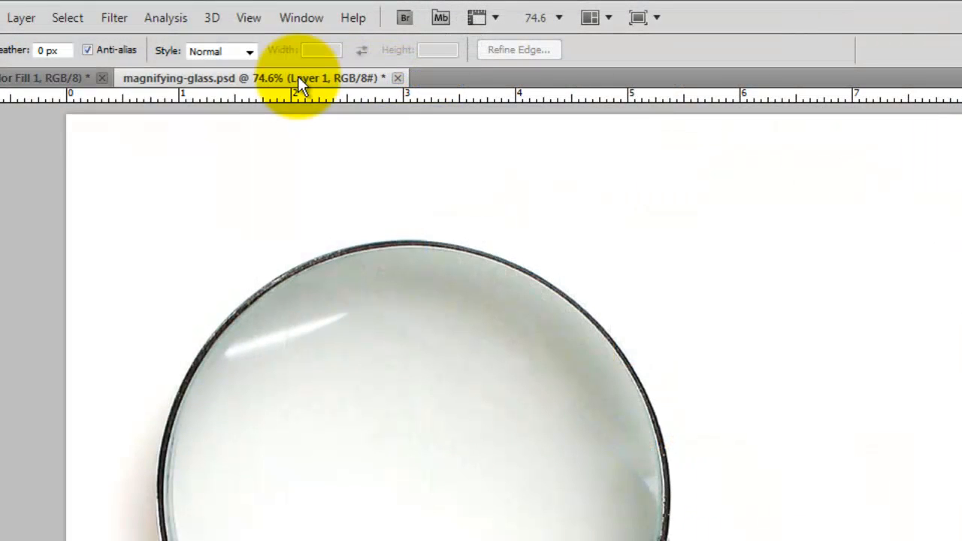
Step: Float the magnifying-glass document window, then close it and save its changes
{"action": "left_click_drag", "start_coordinate": [297, 78], "coordinate": [271, 296]}
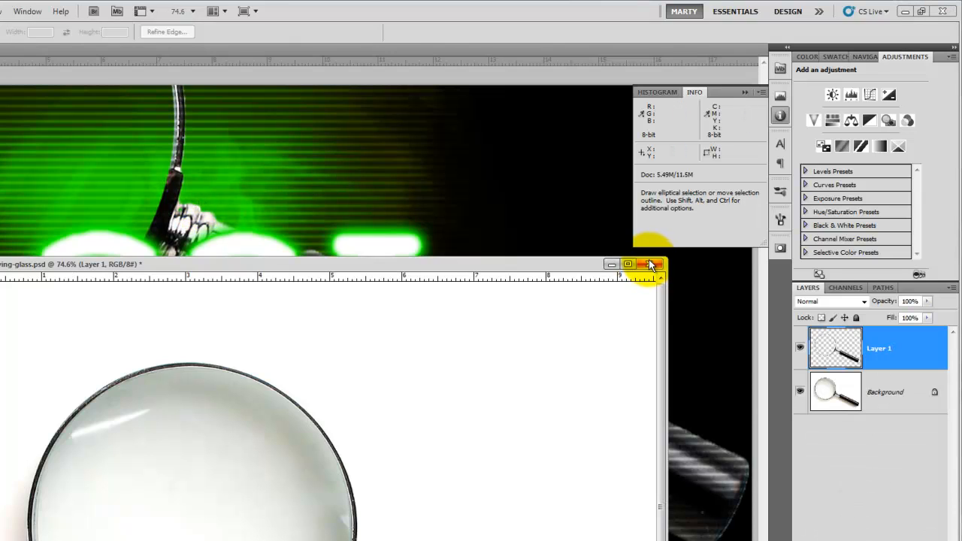
{"action": "left_click", "coordinate": [650, 263]}
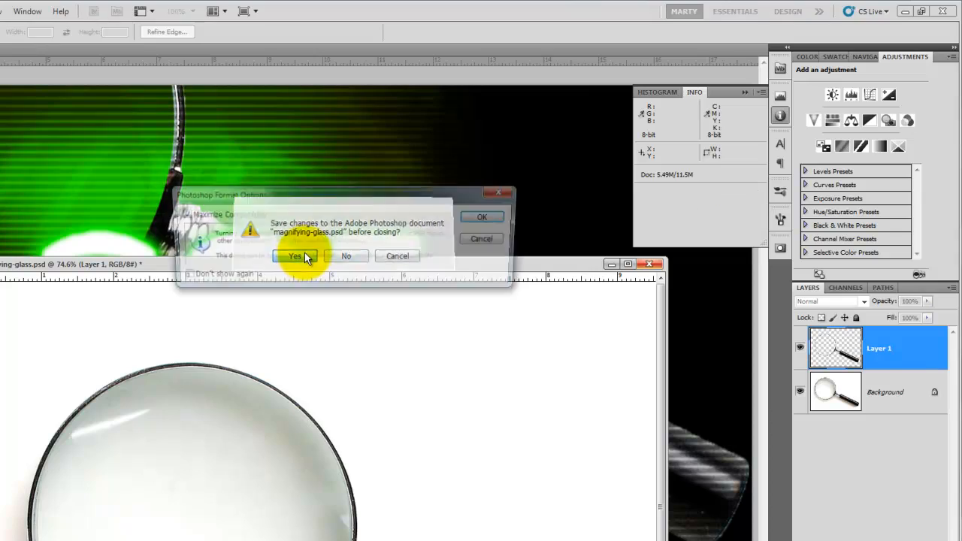
{"action": "left_click", "coordinate": [294, 255]}
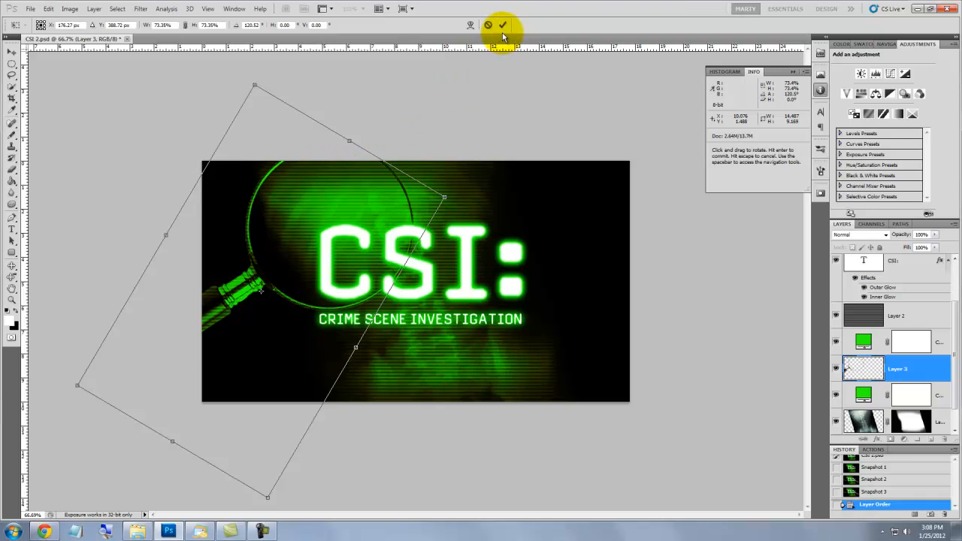
Step: Commit the rotated magnifying glass placed over the left side of the title
{"action": "left_click", "coordinate": [503, 25]}
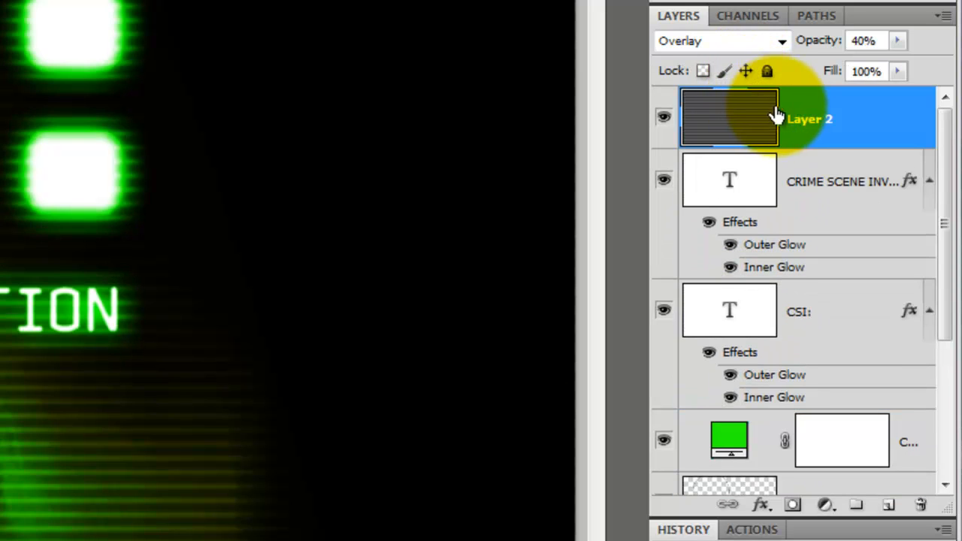
Step: Scroll the Layers panel while restacking Layer 2 on top and Layer 3 above the text
{"action": "scroll", "scroll_direction": "down", "scroll_amount": 3}
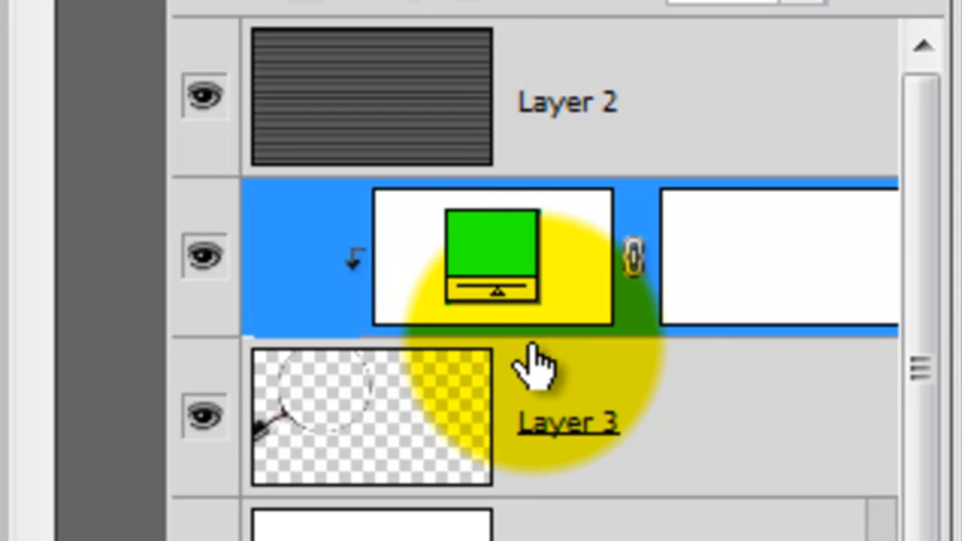
{"action": "mouse_move", "coordinate": [567, 364]}
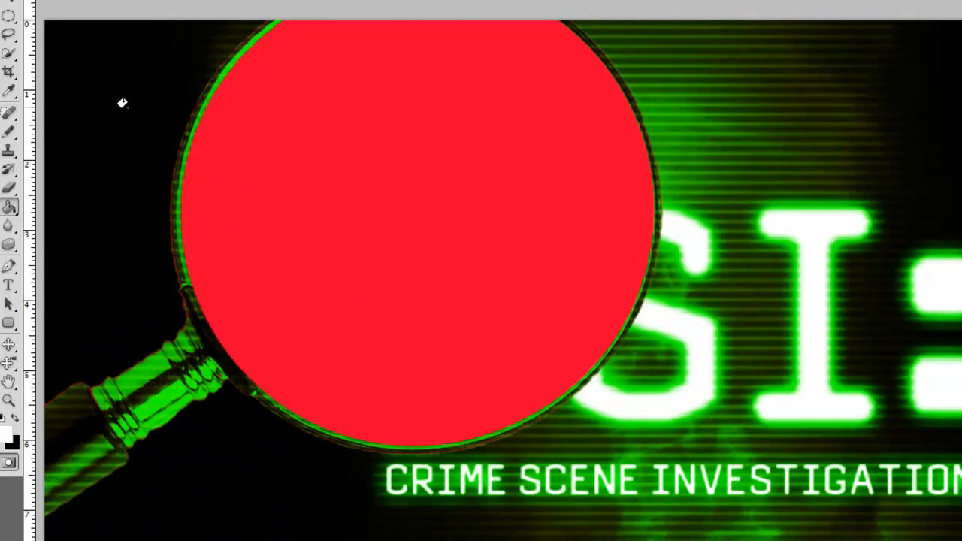
Step: Isolate the circular lens interior of Layer 3 as an active selection
{"action": "left_click", "coordinate": [176, 12]}
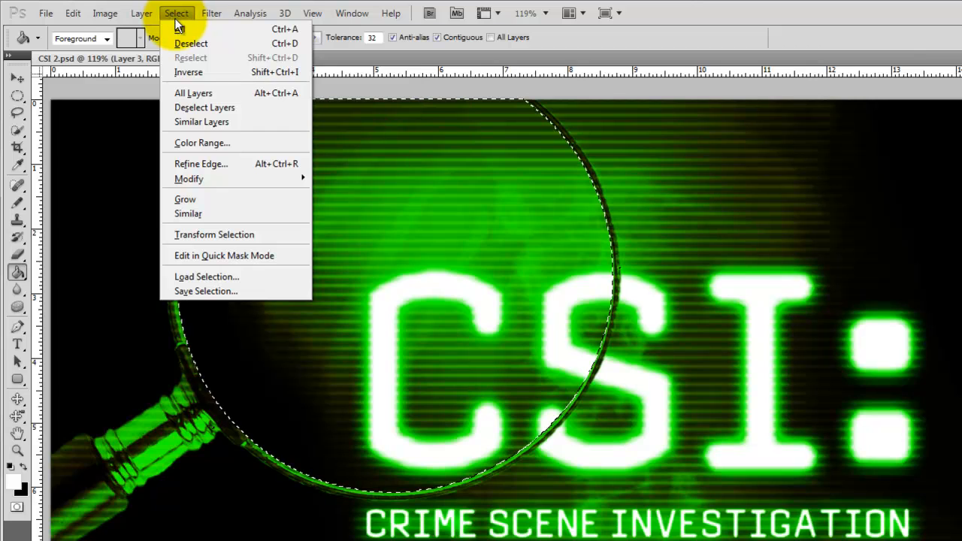
{"action": "mouse_move", "coordinate": [180, 64]}
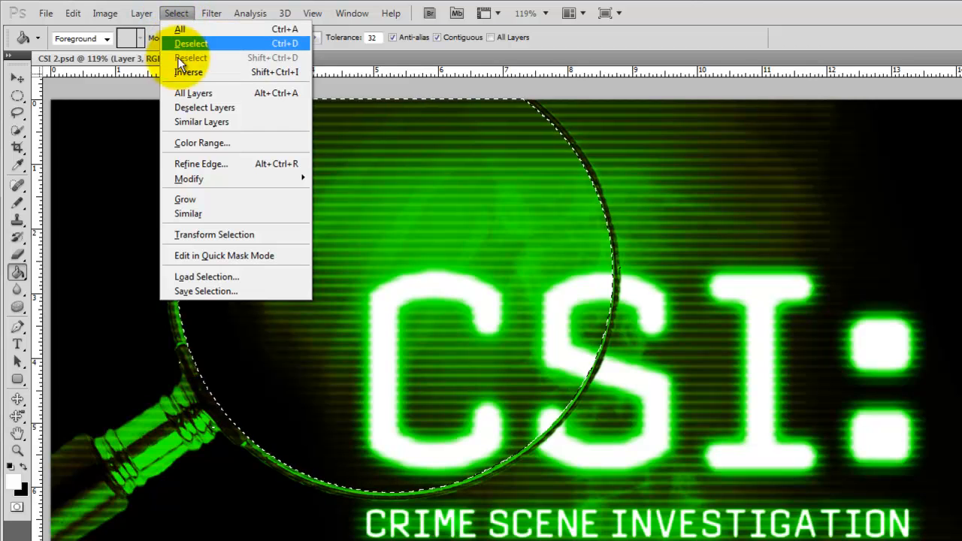
Step: Save the lens selection as a new channel via Select > Save Selection
{"action": "left_click", "coordinate": [205, 291]}
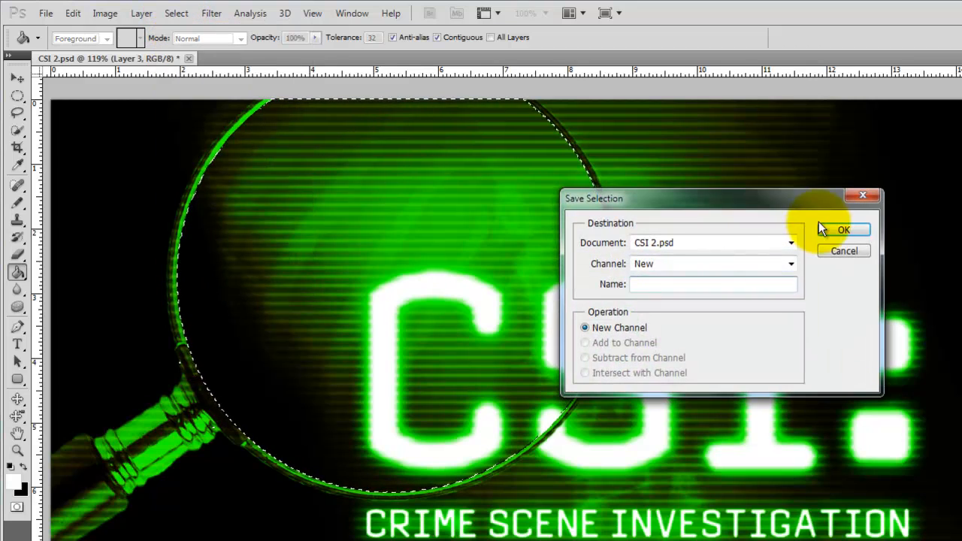
{"action": "left_click", "coordinate": [843, 229]}
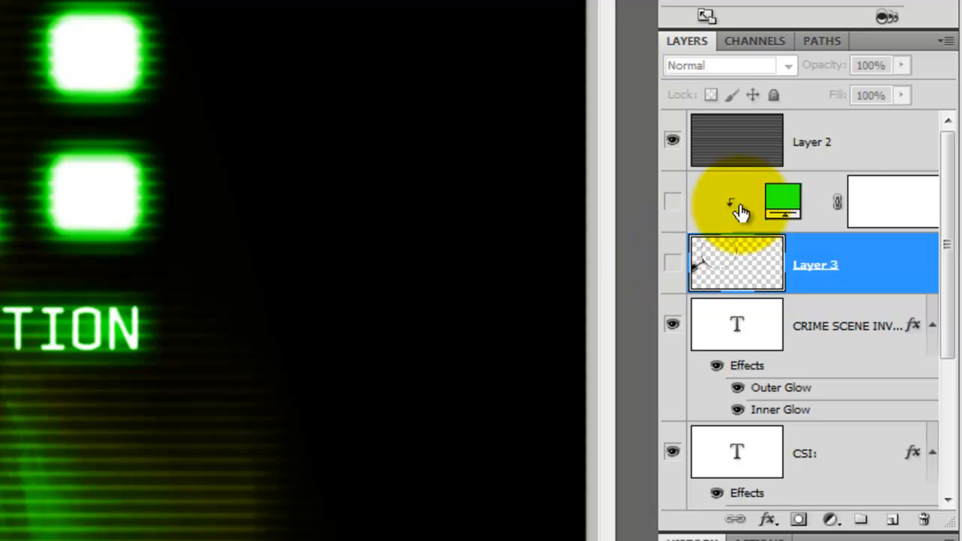
Step: Add Layer 4 above the scanlines and stamp all visible layers into it
{"action": "left_click", "coordinate": [815, 141]}
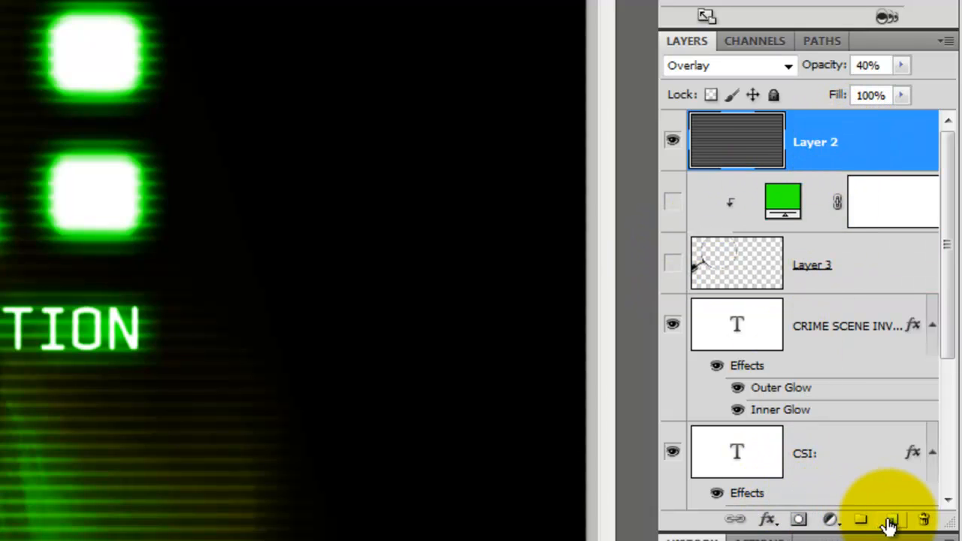
{"action": "left_click", "coordinate": [891, 518]}
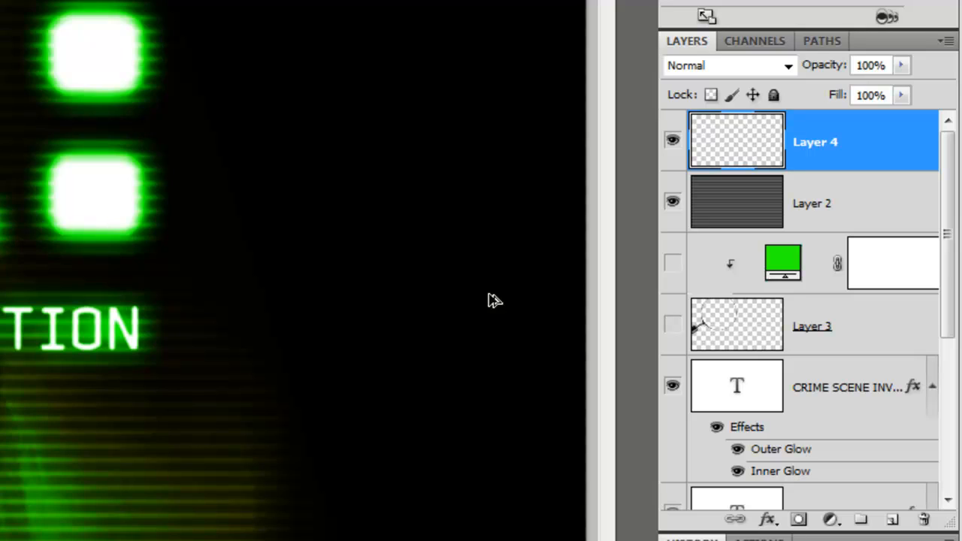
{"action": "key", "text": "ctrl+shift+alt+e"}
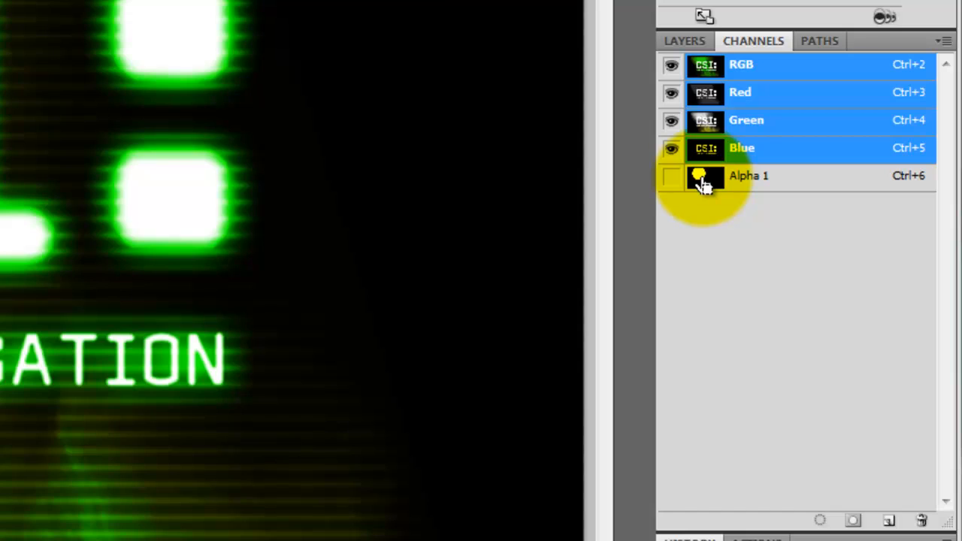
Step: Load the Alpha 1 lens channel as a selection to mask the merged copy
{"action": "left_click", "coordinate": [705, 176]}
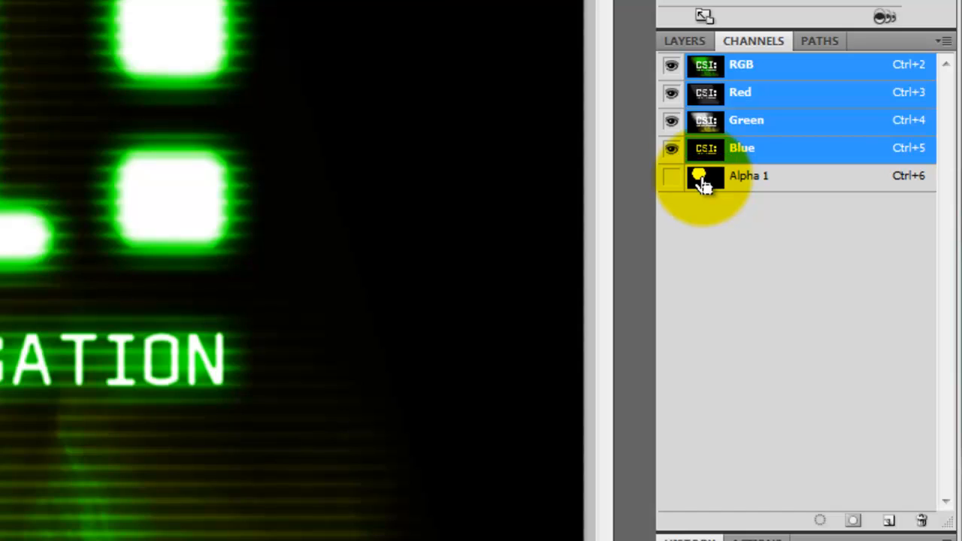
{"action": "left_click", "coordinate": [684, 41]}
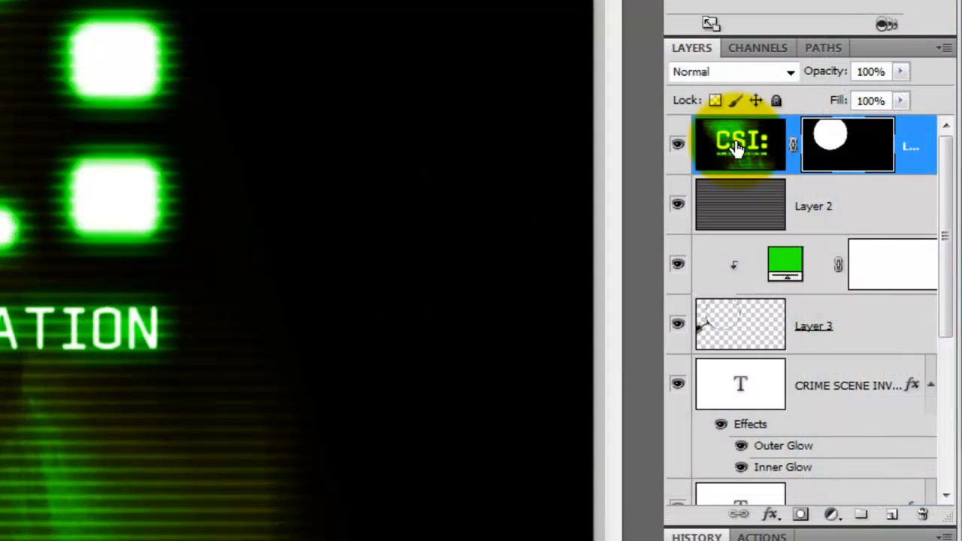
Step: Target the merged layer's image and paint a soft shadow along the lower lens edge
{"action": "left_click", "coordinate": [740, 144]}
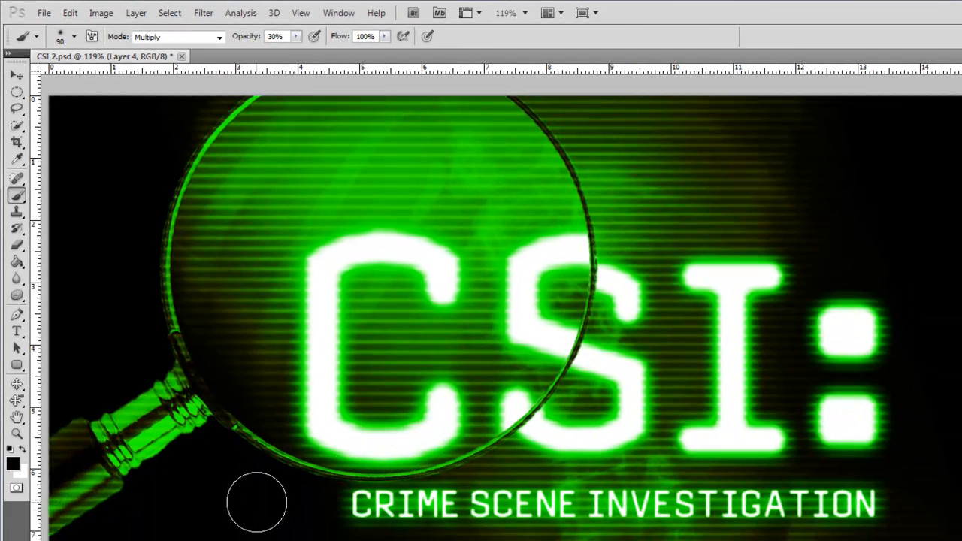
{"action": "left_click_drag", "start_coordinate": [257, 502], "coordinate": [579, 139]}
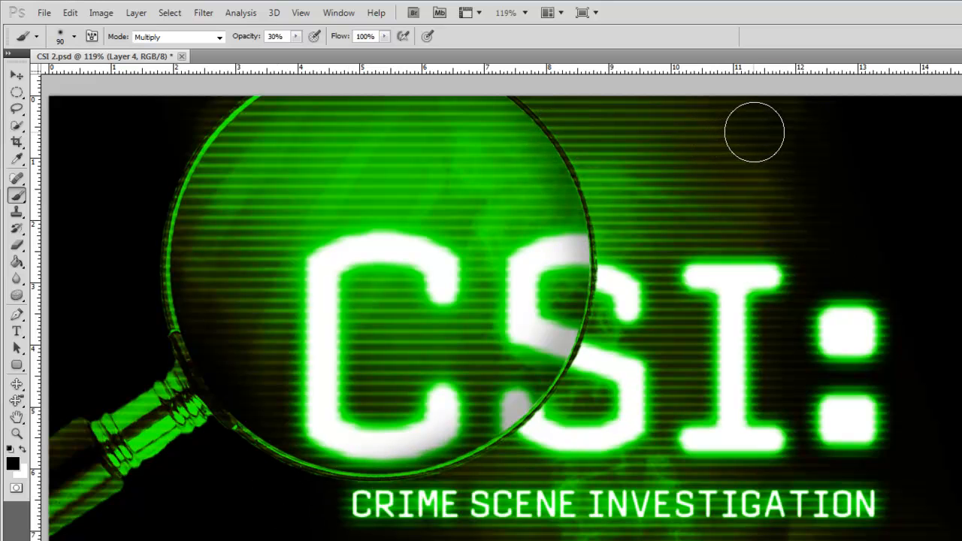
Step: Set the brush to Linear Dodge (Add) mode at 20% opacity
{"action": "left_click", "coordinate": [218, 36]}
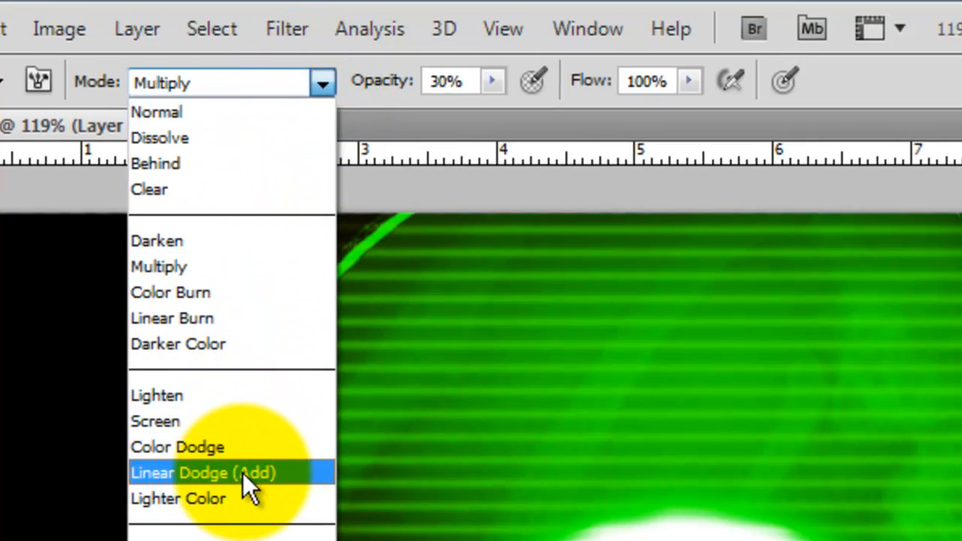
{"action": "left_click", "coordinate": [203, 472]}
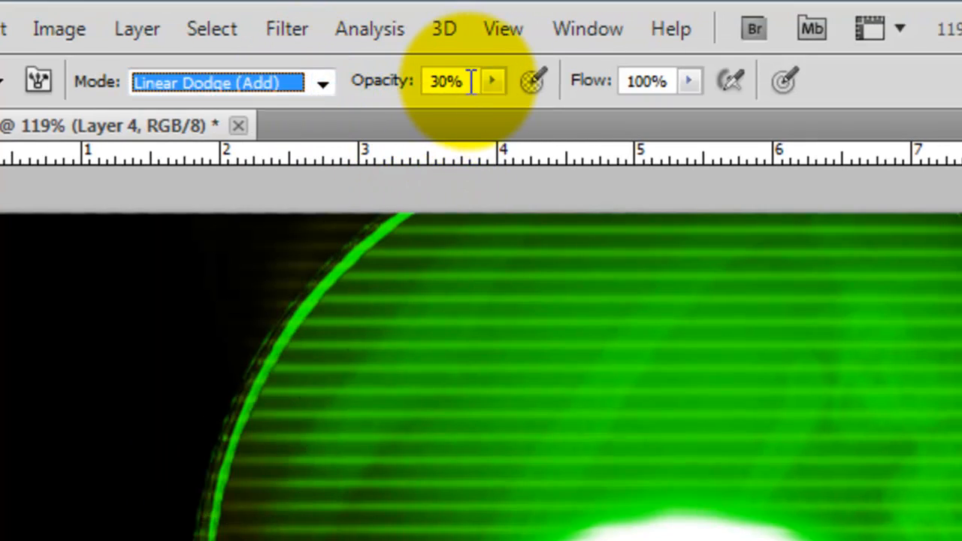
{"action": "type", "text": "20"}
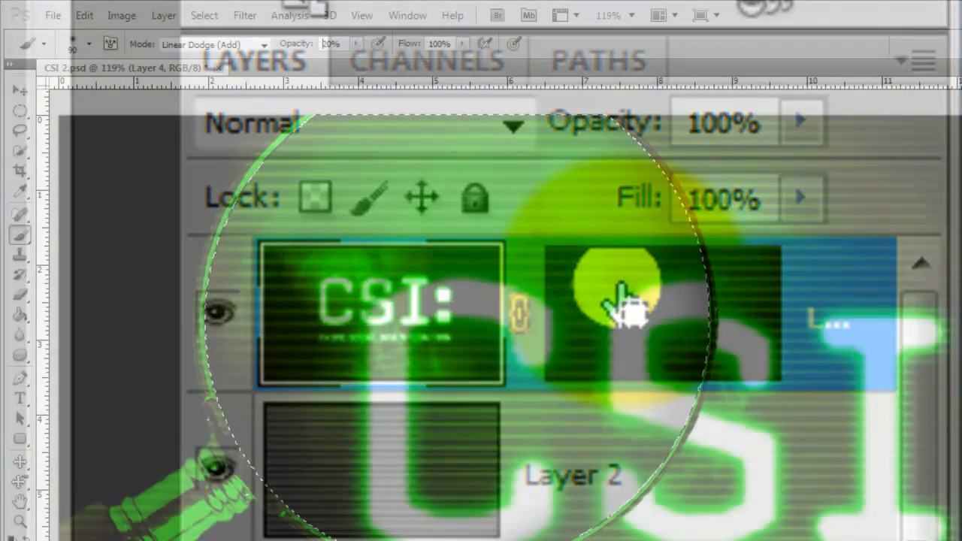
Step: Load the lens mask as a selection and start Transform Selection to shrink it
{"action": "left_click", "coordinate": [203, 15]}
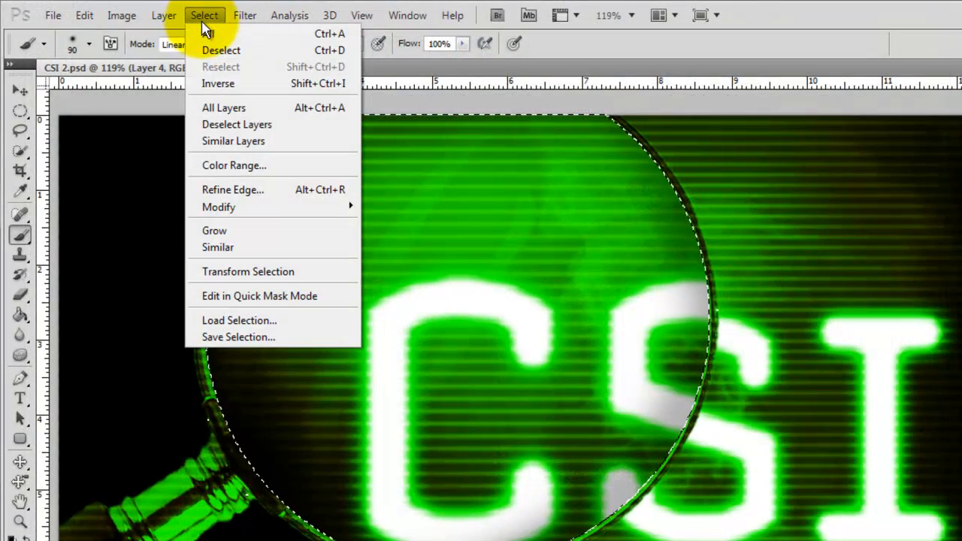
{"action": "mouse_move", "coordinate": [248, 271]}
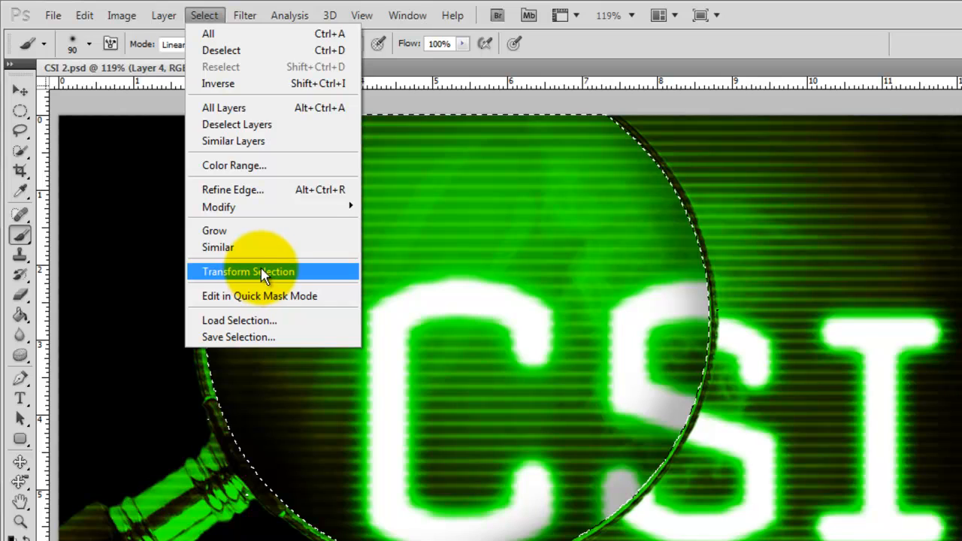
{"action": "left_click", "coordinate": [247, 272]}
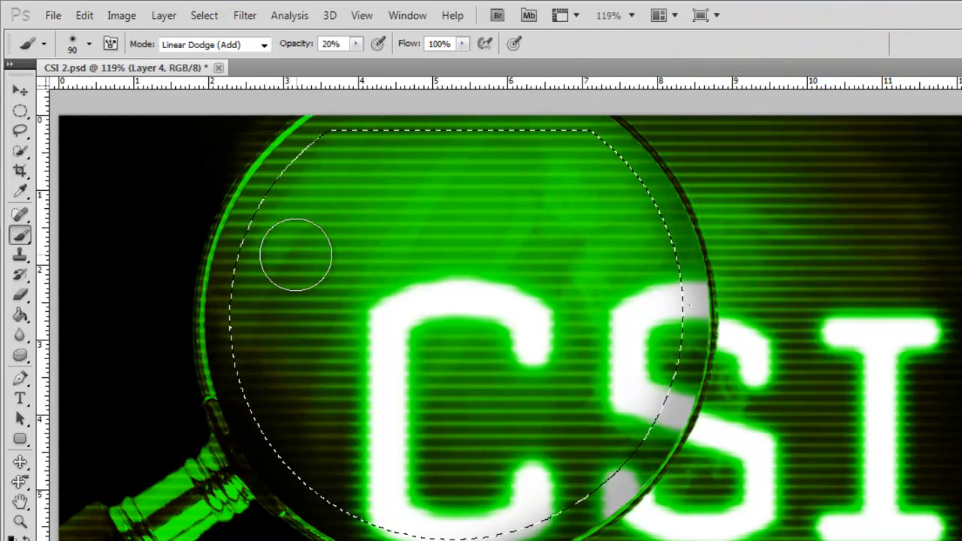
{"action": "mouse_move", "coordinate": [202, 353]}
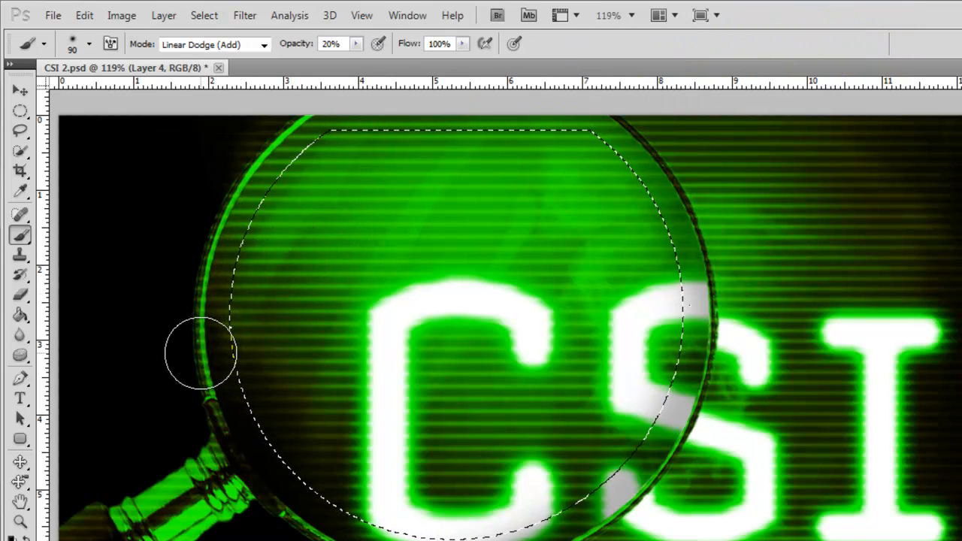